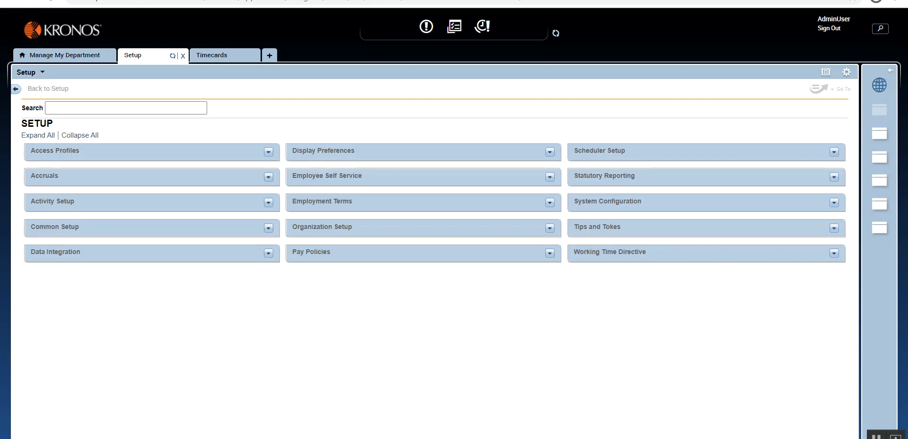
mouse_move(458, 351)
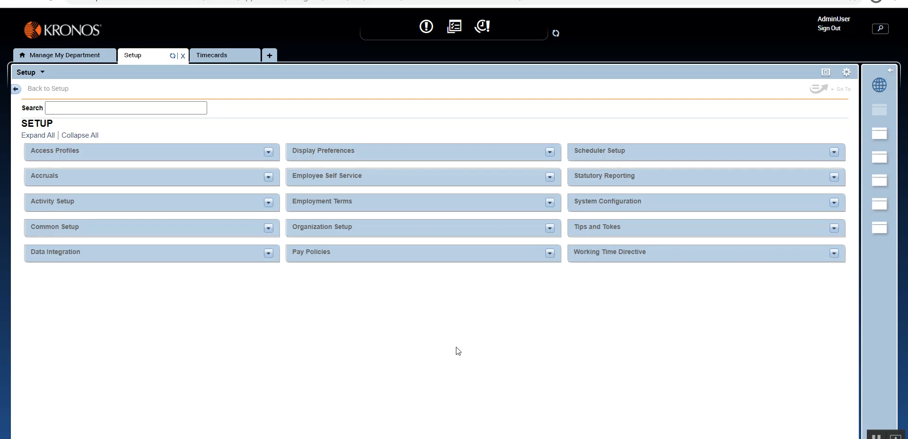
- Expand Pay Policies on the Setup page to reveal its pay rule, work rule and pay code links
click(556, 253)
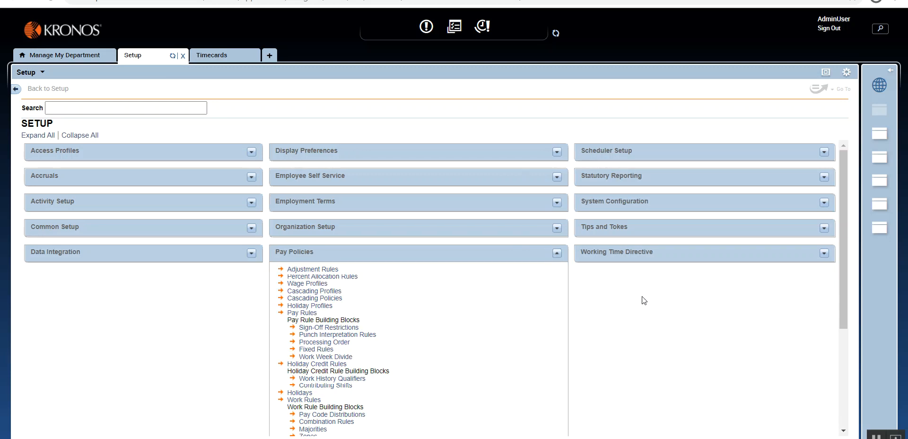
mouse_move(309, 305)
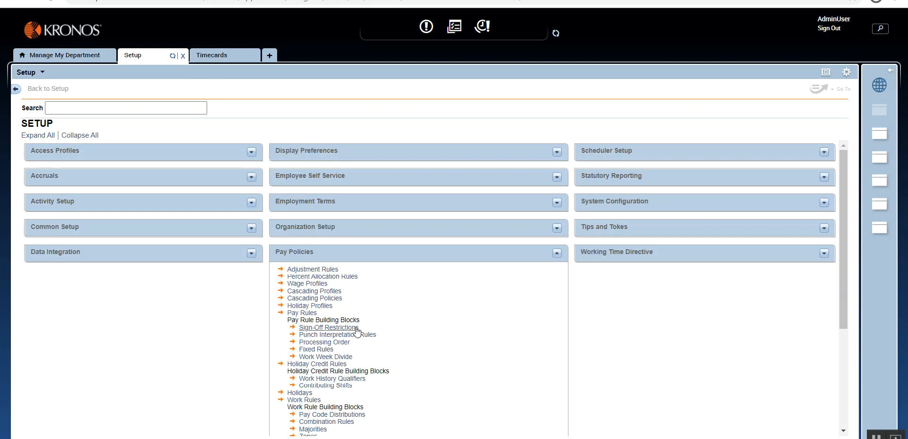
mouse_move(388, 324)
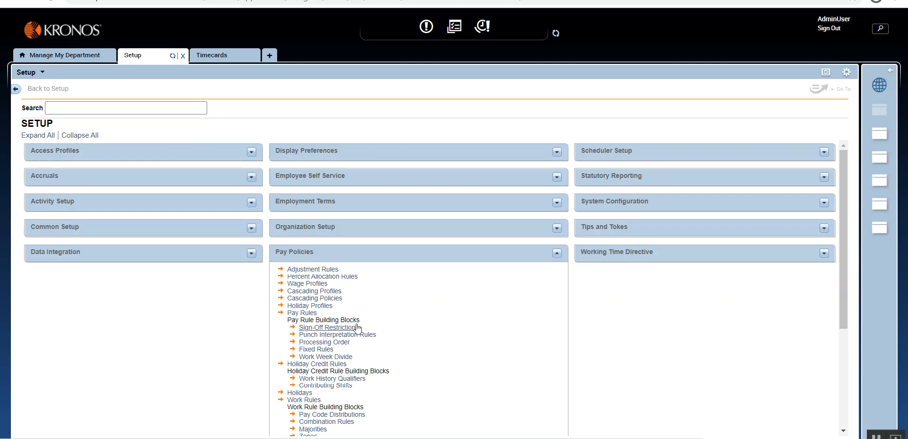
mouse_move(320, 329)
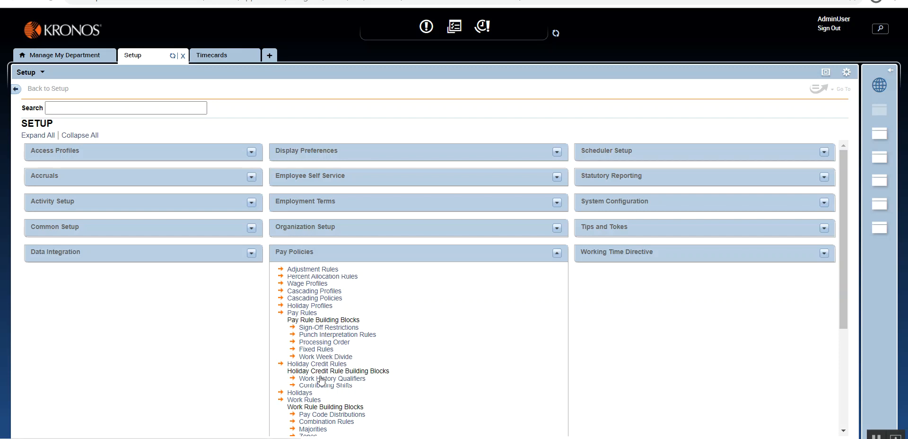
scroll(down, 3)
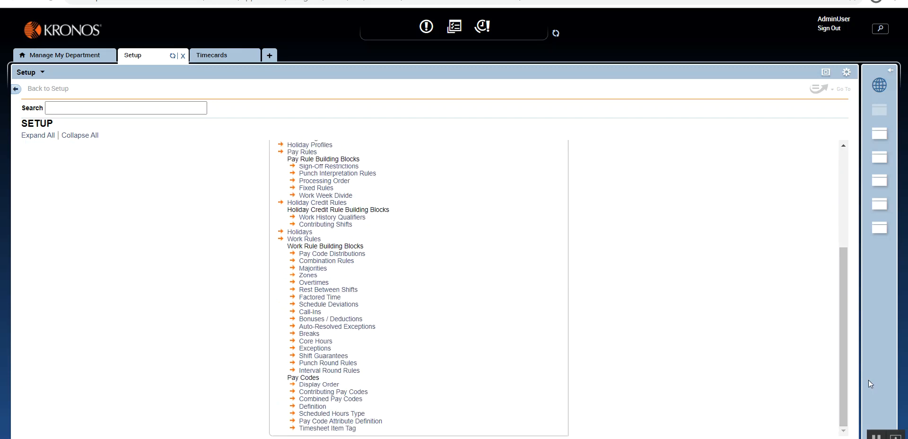
scroll(up, 3)
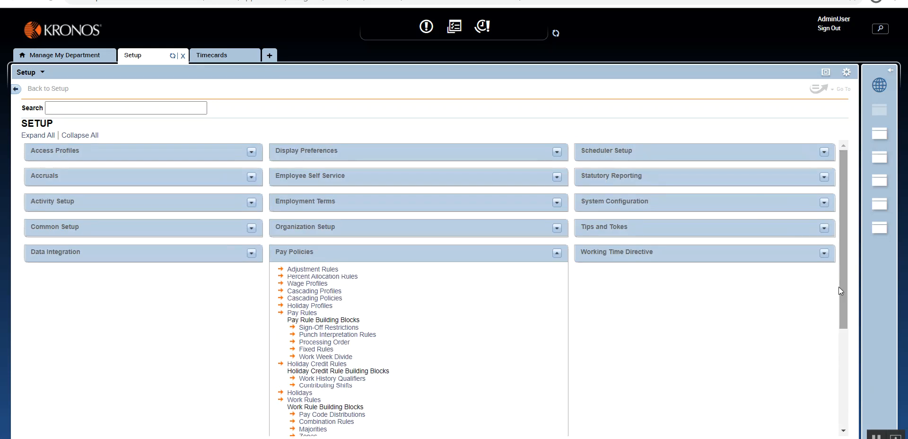
mouse_move(576, 359)
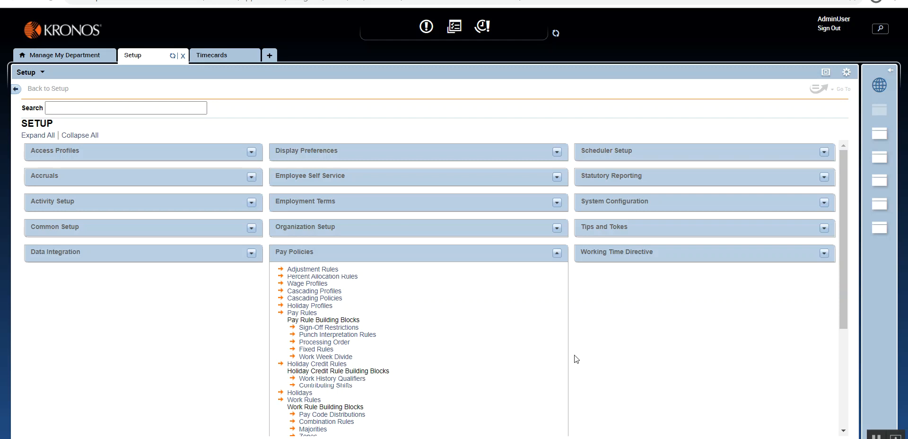
mouse_move(329, 327)
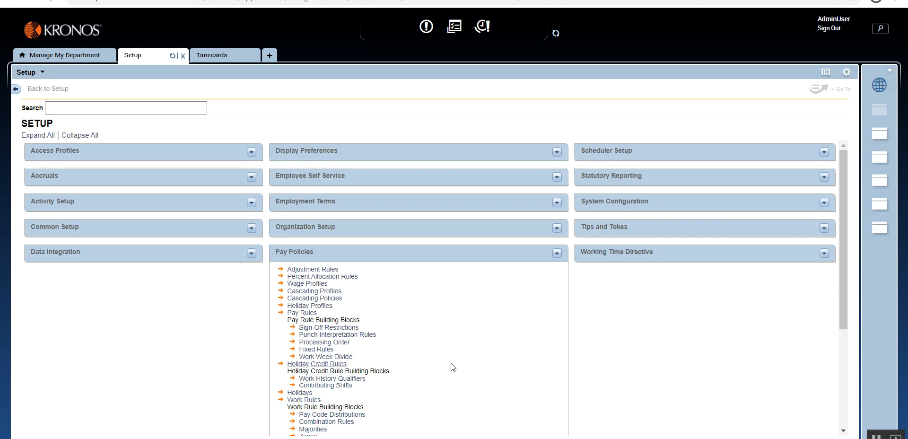
mouse_move(345, 334)
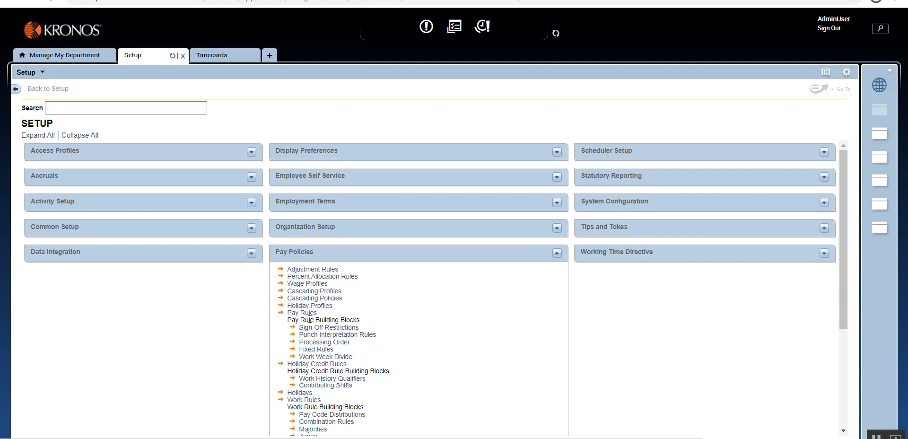
mouse_move(356, 319)
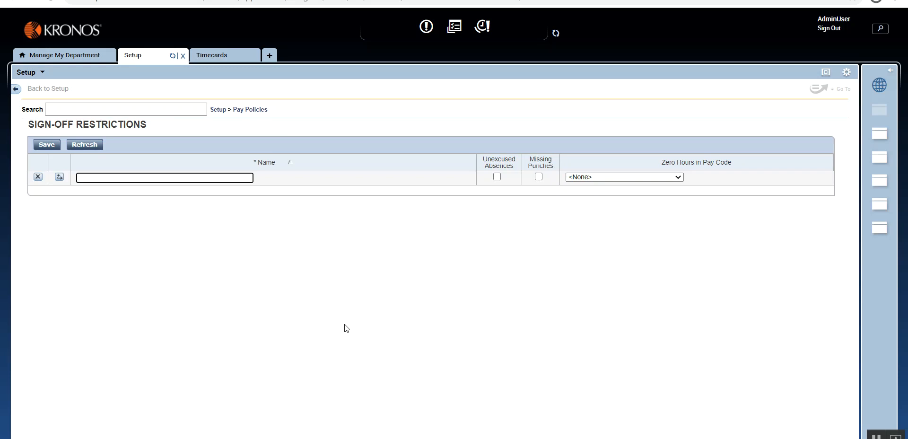
mouse_move(149, 143)
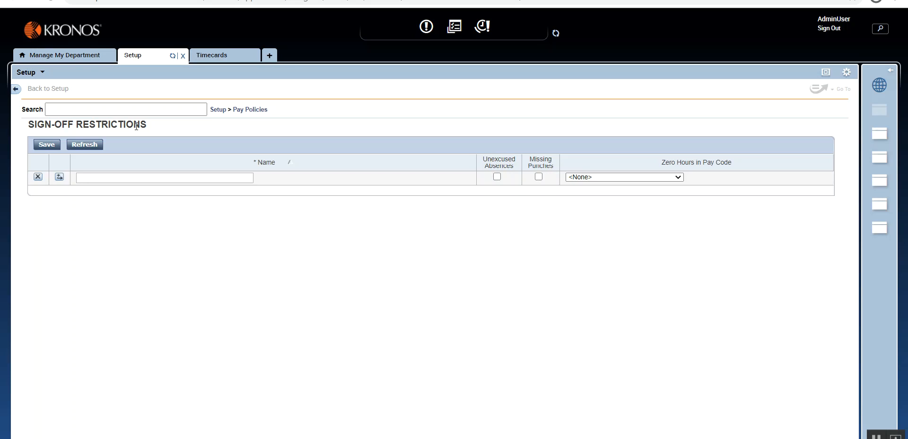
mouse_move(166, 132)
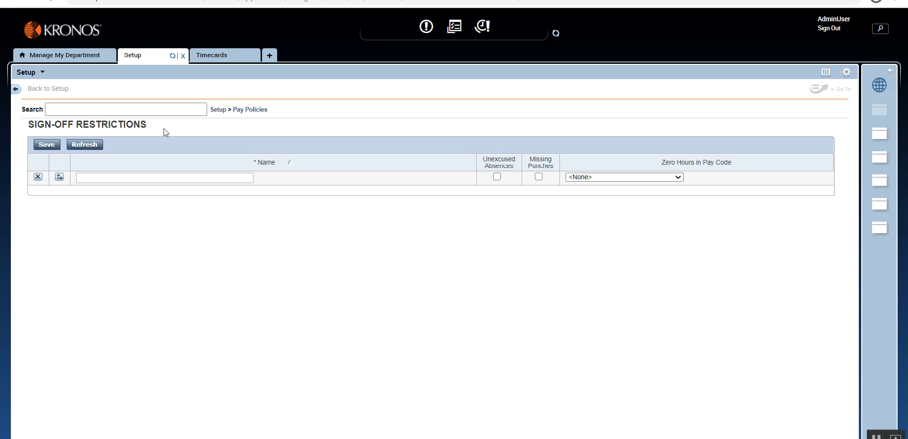
mouse_move(27, 128)
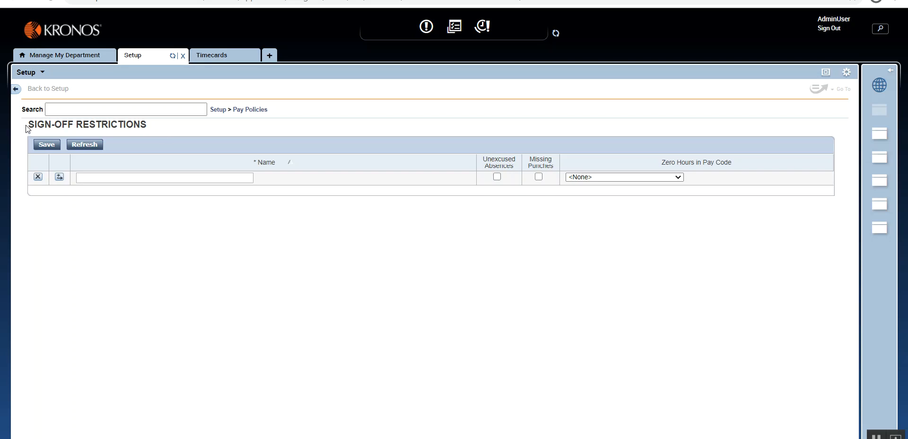
double_click(49, 124)
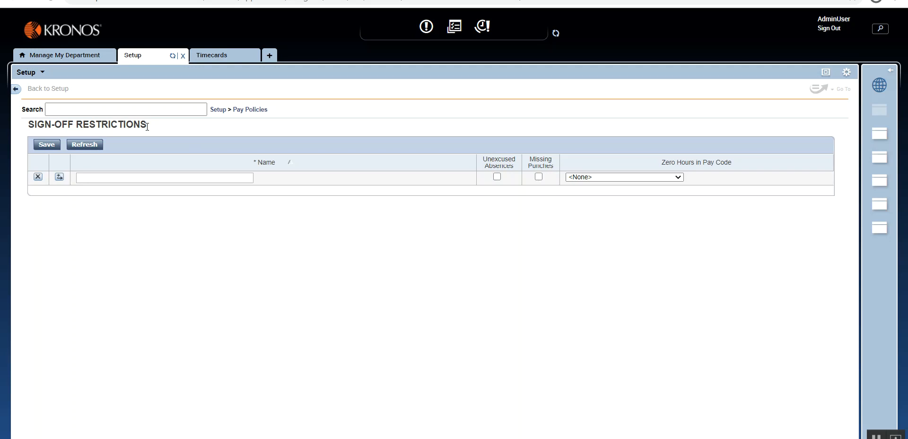
mouse_move(283, 158)
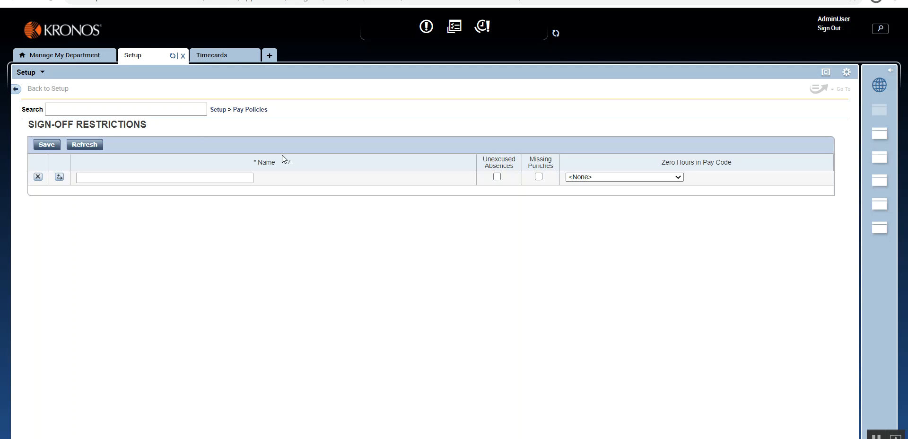
mouse_move(506, 176)
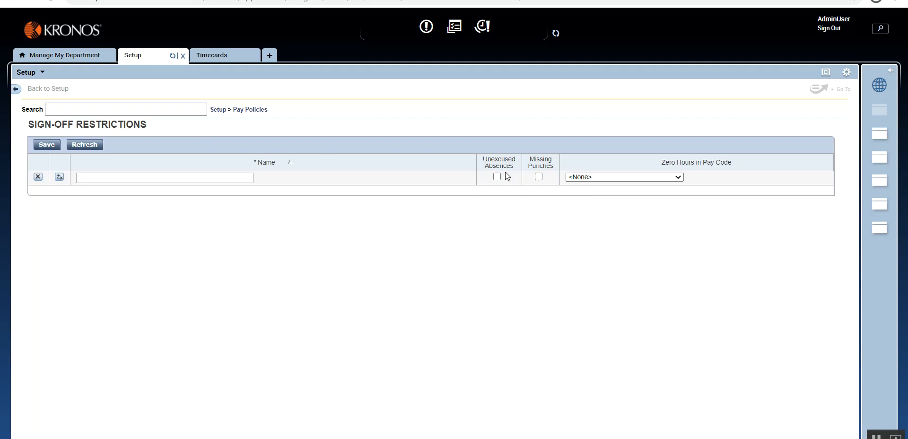
- Check Unexcused Absences and Missing Punches in the new restriction row
click(497, 177)
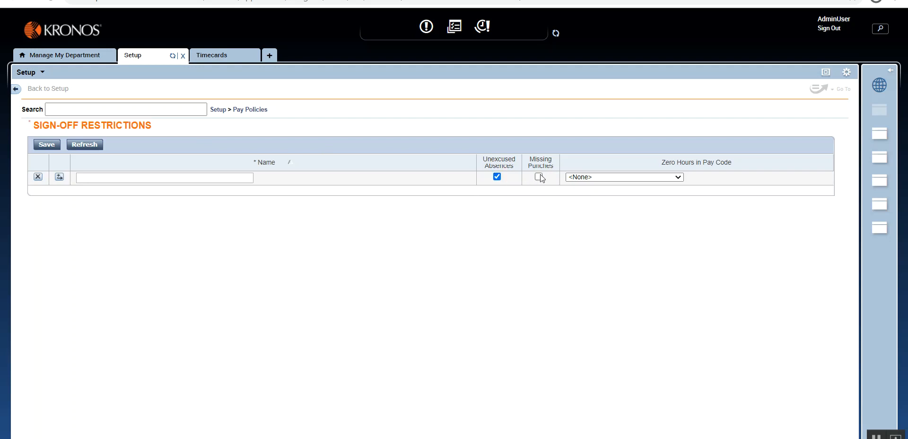
click(538, 177)
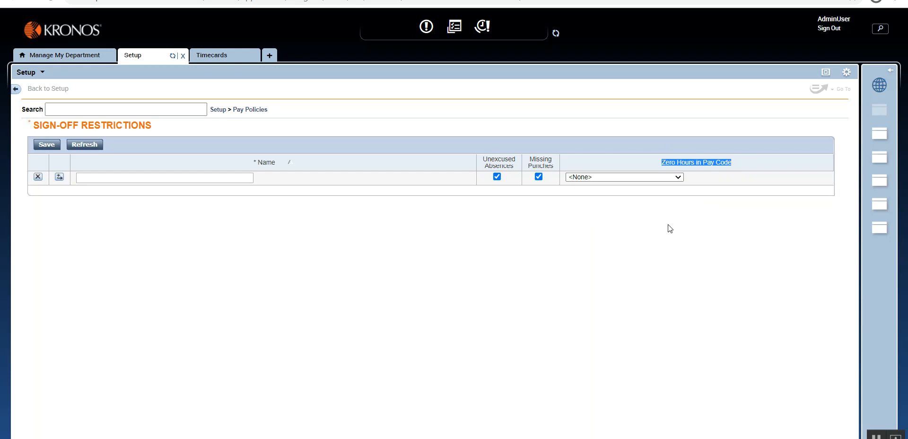
mouse_move(760, 184)
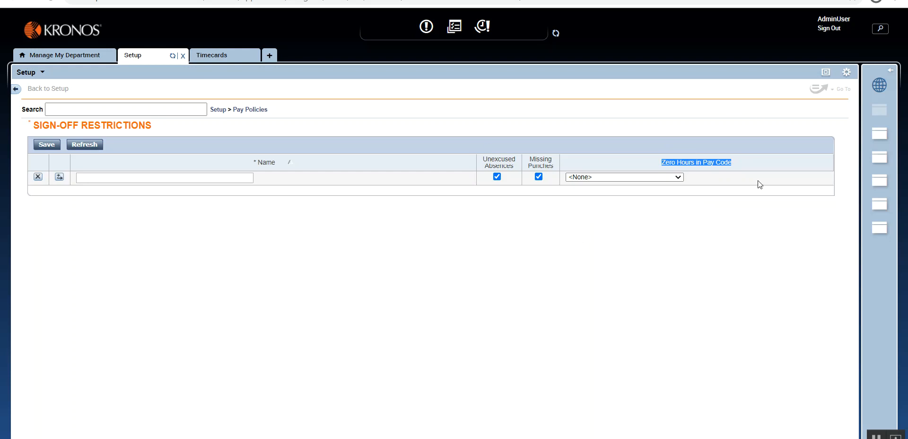
mouse_move(510, 201)
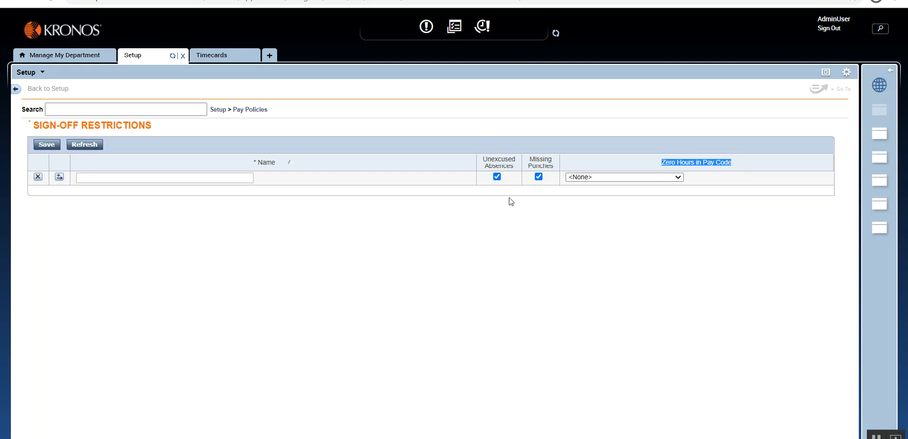
mouse_move(514, 186)
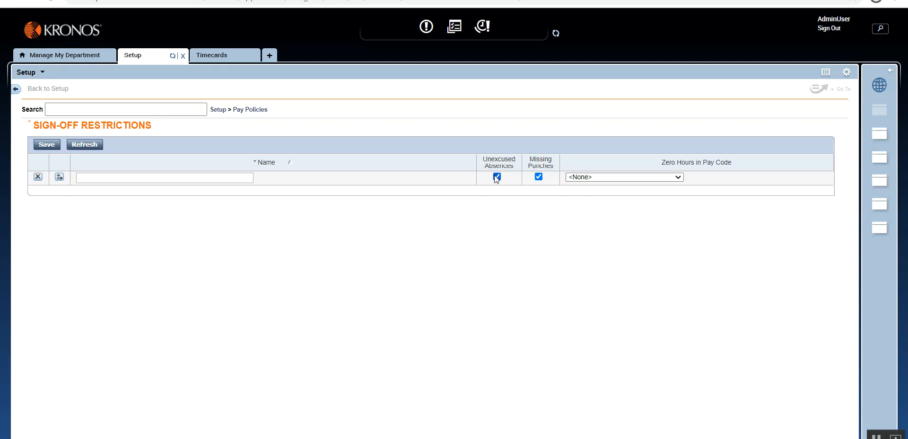
- Uncheck Unexcused Absences so only Missing Punches stays checked
click(496, 176)
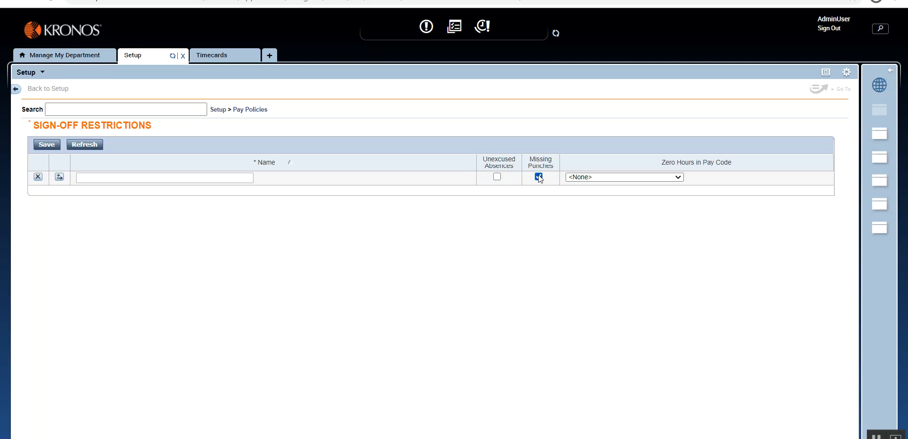
- Name the restriction 'Missed Punches' with the Missing Punches box left checked
click(538, 177)
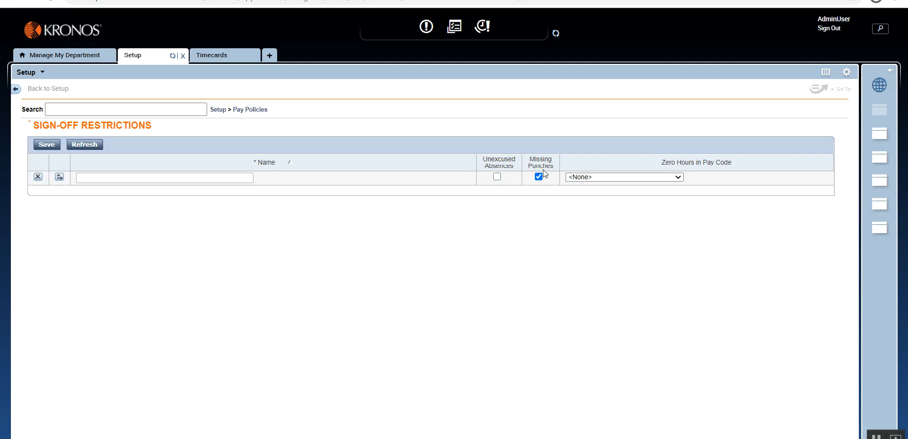
mouse_move(227, 233)
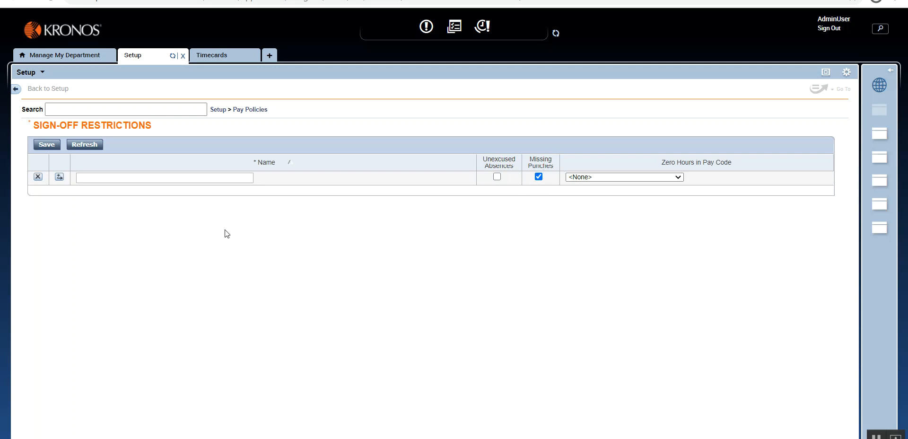
click(164, 177)
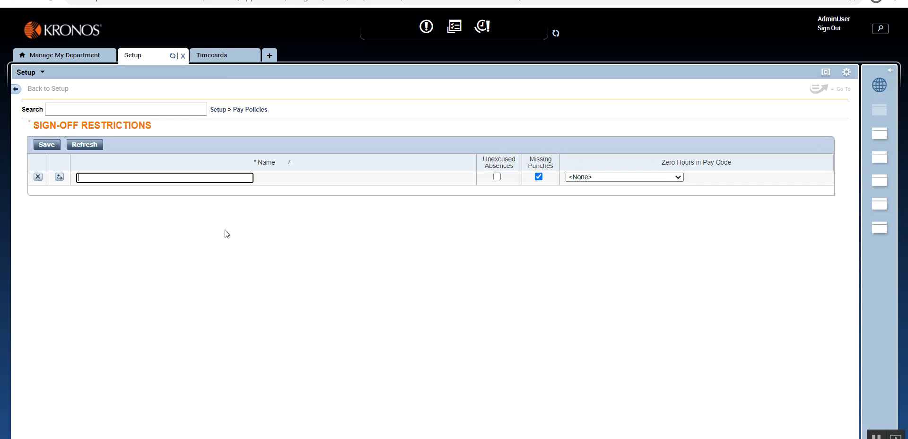
text(Missed Punches)
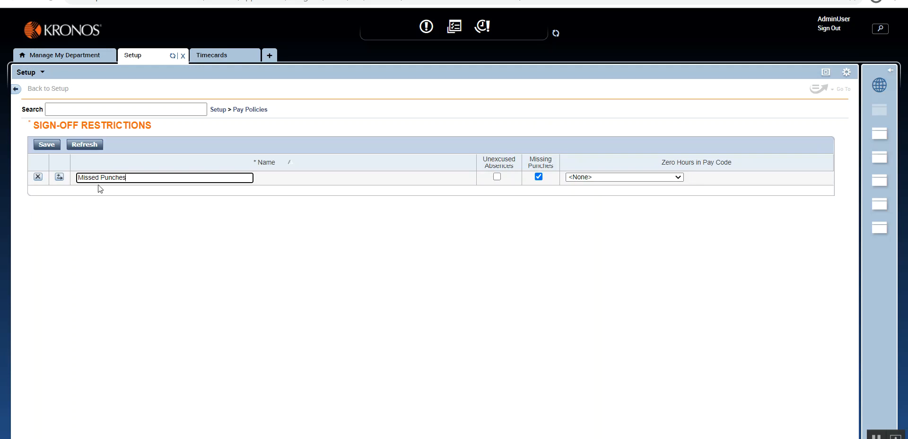
mouse_move(555, 183)
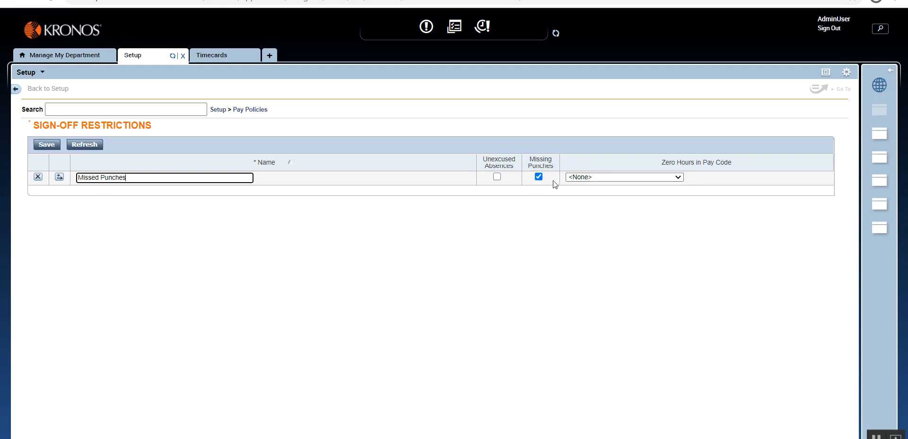
click(538, 176)
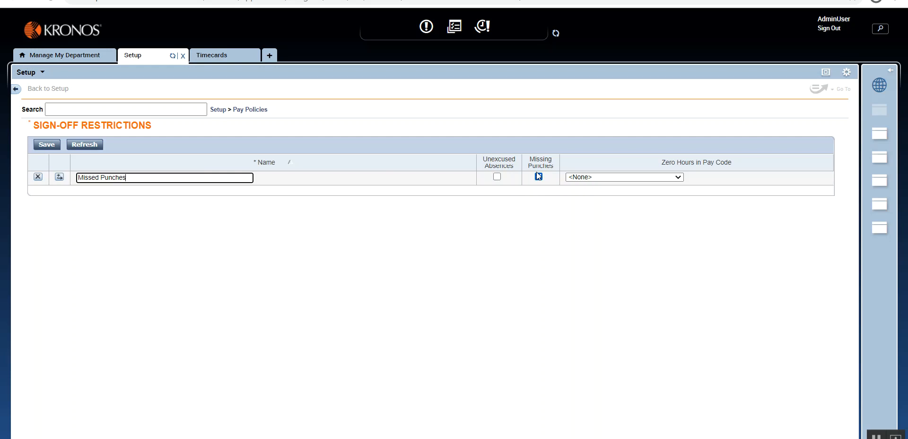
click(539, 177)
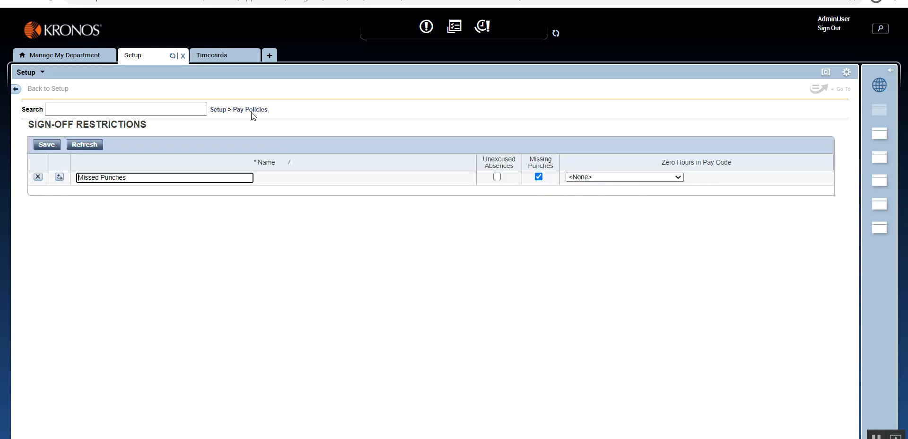
- Set the Demo pay rule's Sign-Off Restrictions to Missed Punches, save, and go to Timecards
click(250, 110)
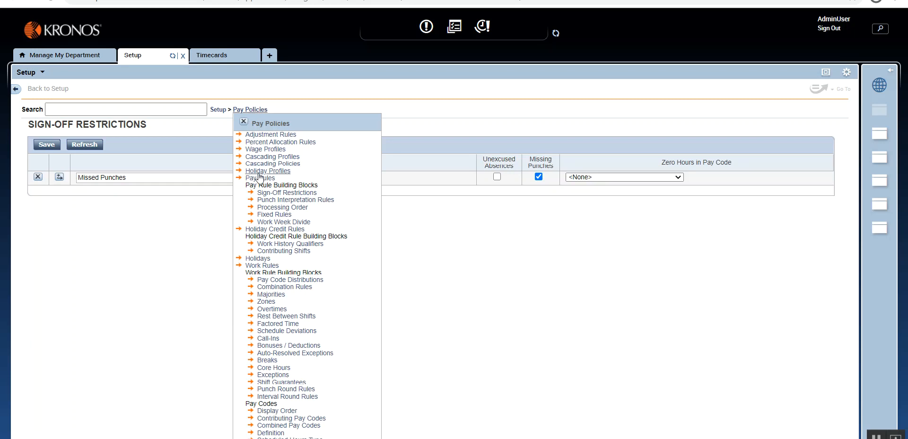
click(260, 177)
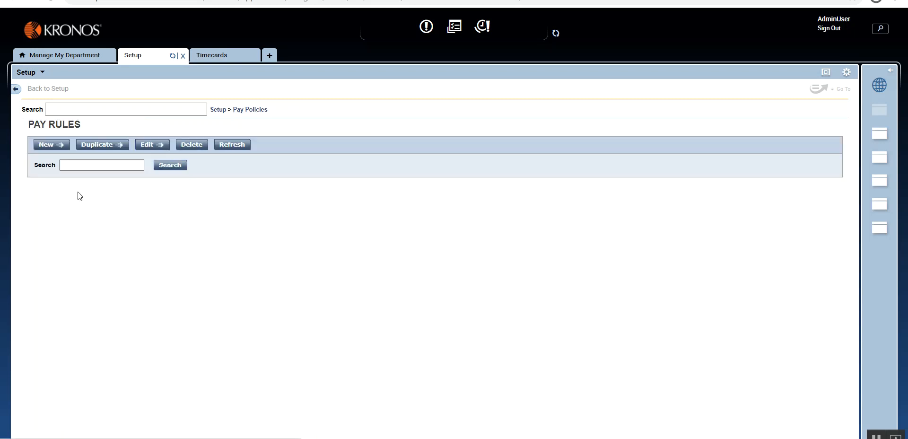
mouse_move(86, 220)
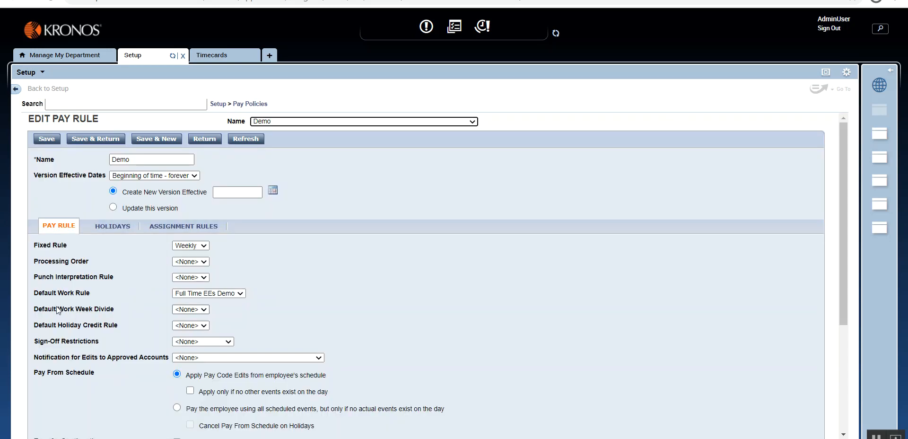
click(202, 340)
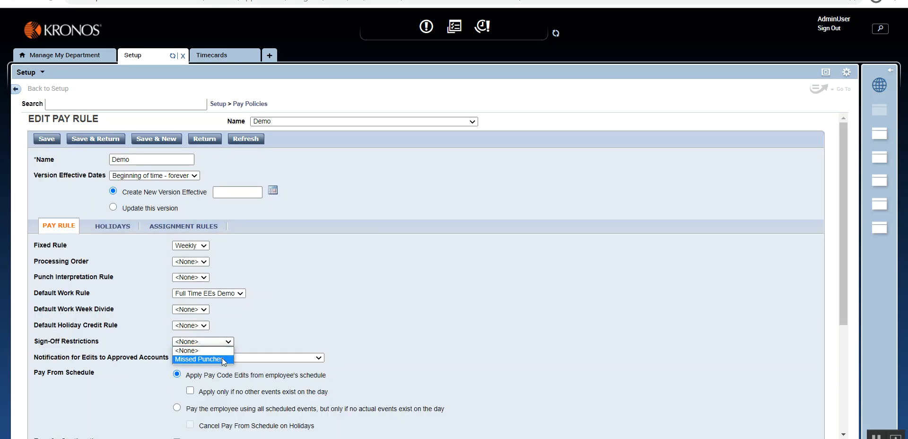
click(201, 358)
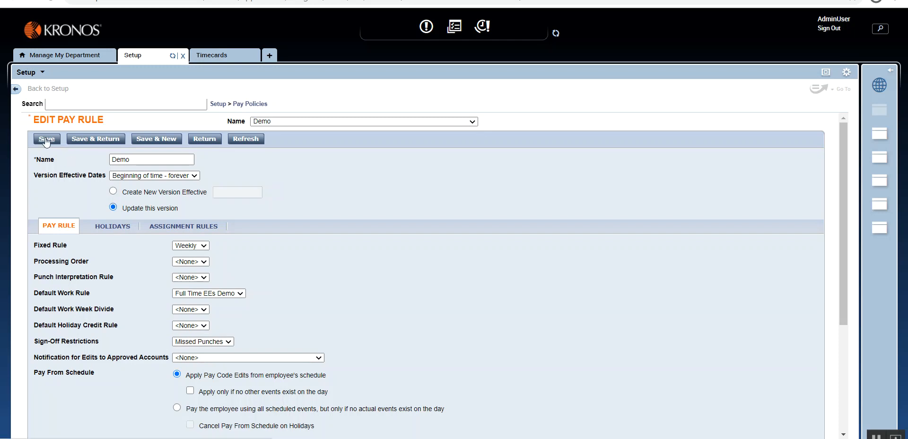
mouse_move(97, 133)
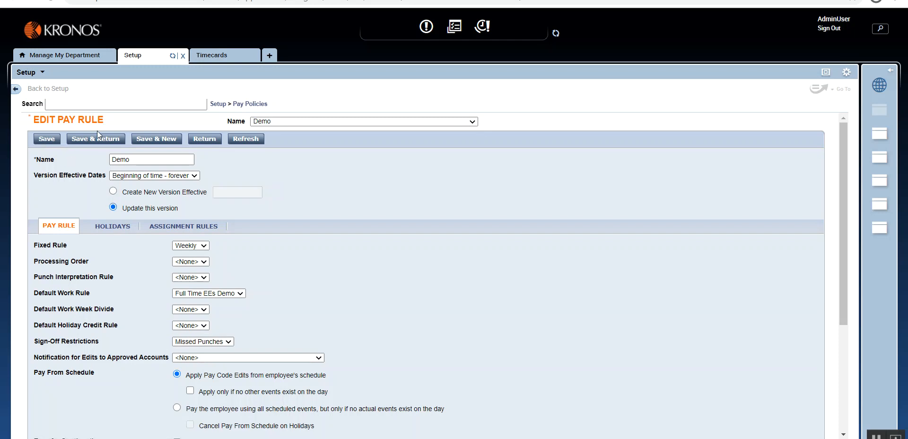
mouse_move(232, 173)
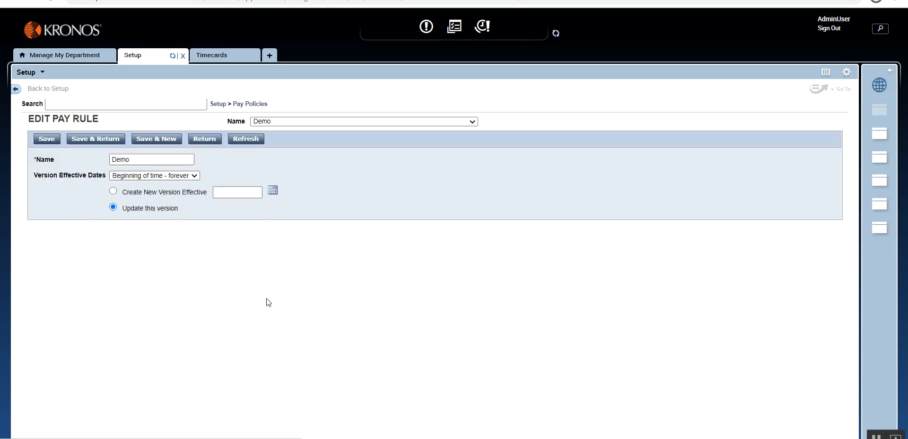
click(211, 55)
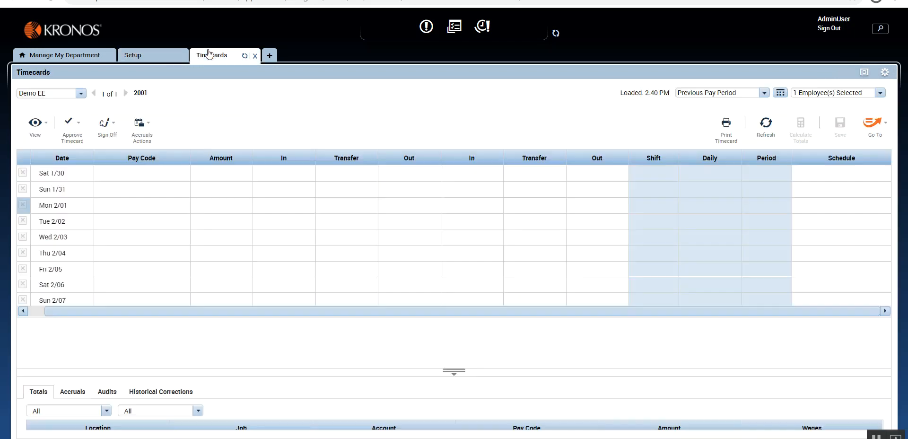
- Enter a 9:00AM Mon 2/01 in-punch and inspect the flagged missing out-punch
click(221, 189)
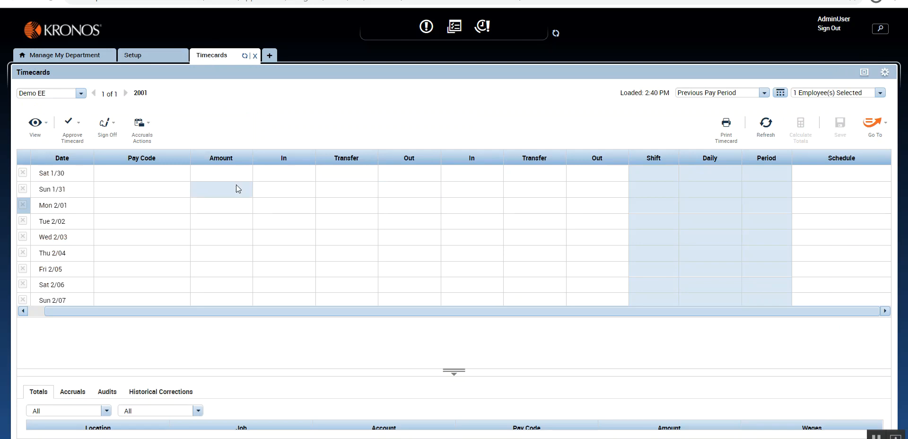
click(346, 189)
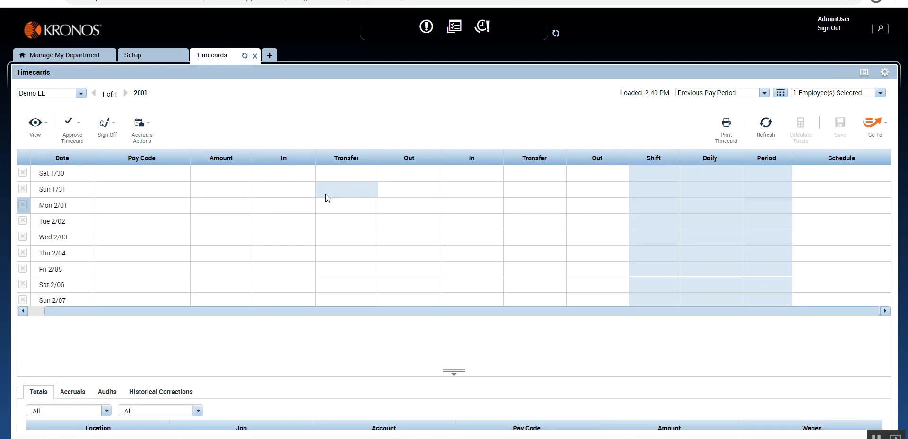
text(9:00AM)
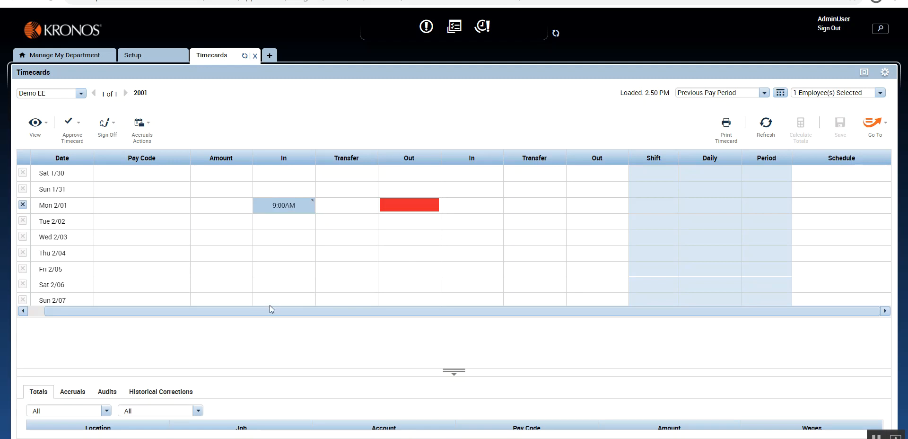
click(408, 221)
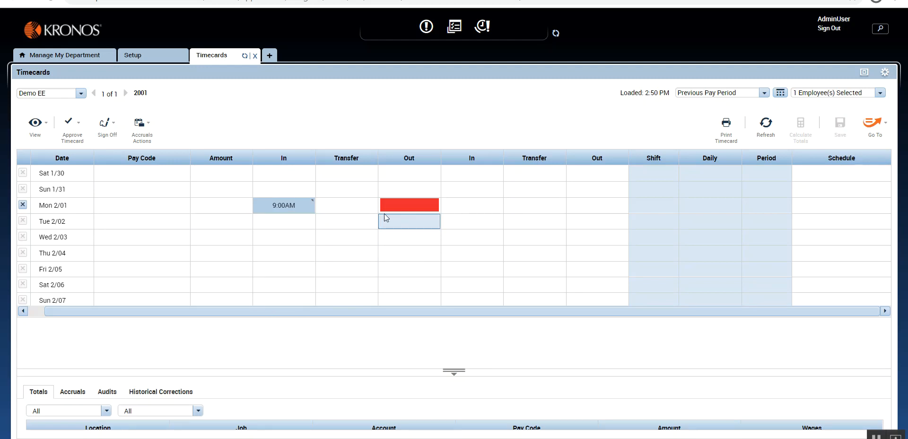
click(409, 205)
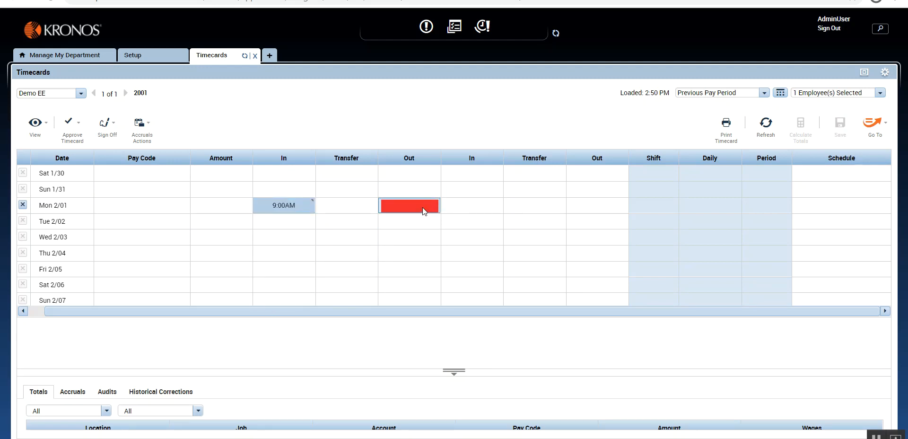
mouse_move(422, 209)
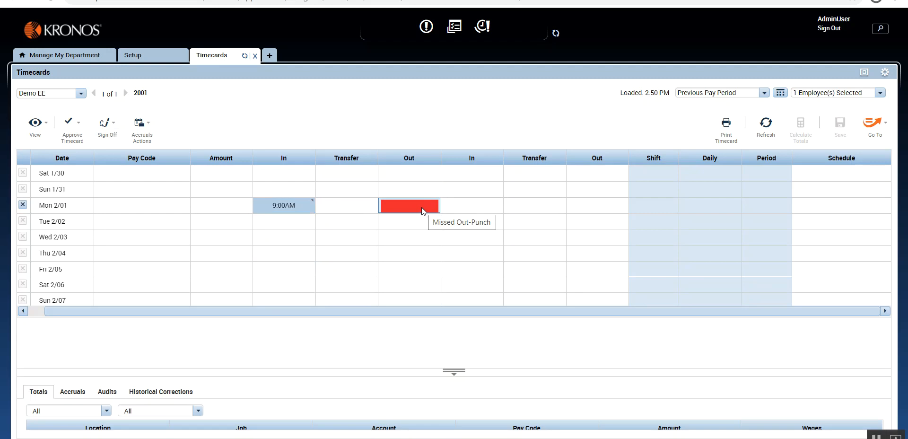
- Attempt to sign off Demo EE's timecard and dismiss the WTK-03314 Missing Punches error
click(107, 123)
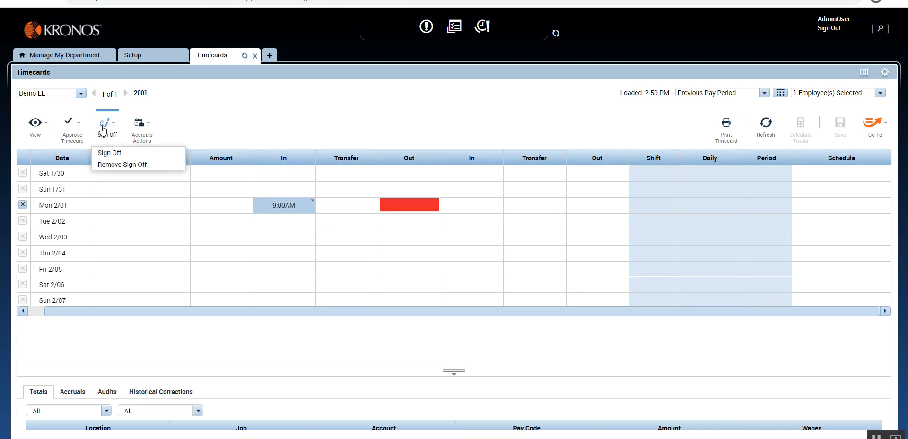
click(283, 173)
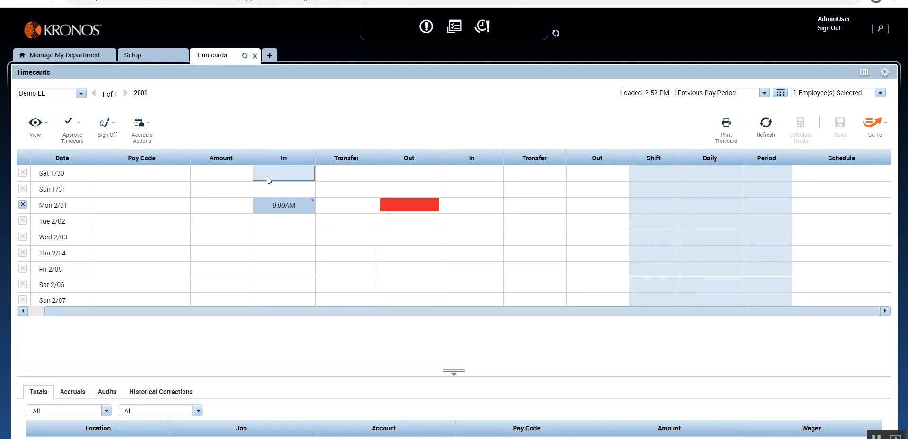
click(107, 125)
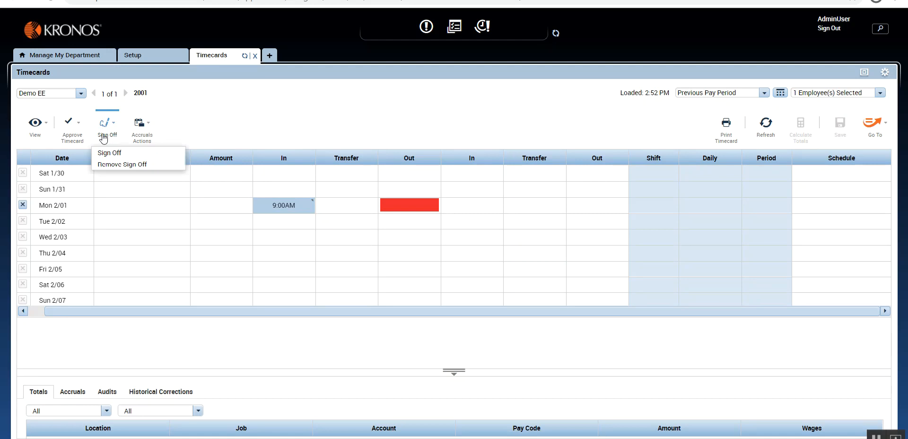
click(109, 152)
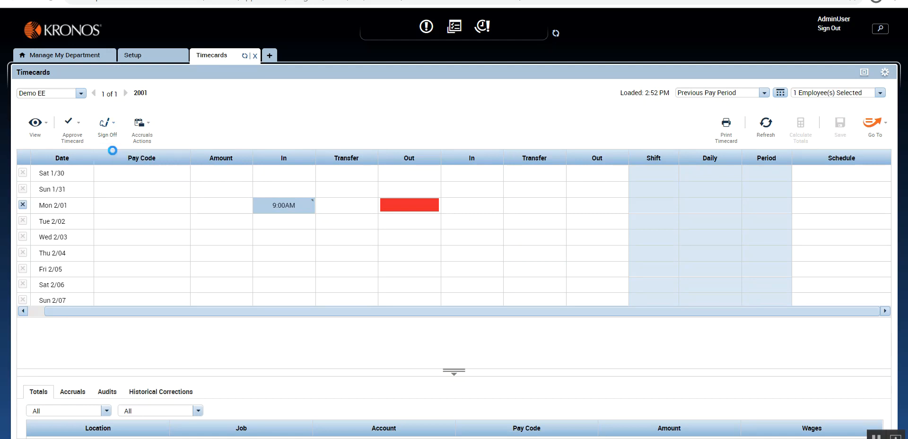
click(107, 122)
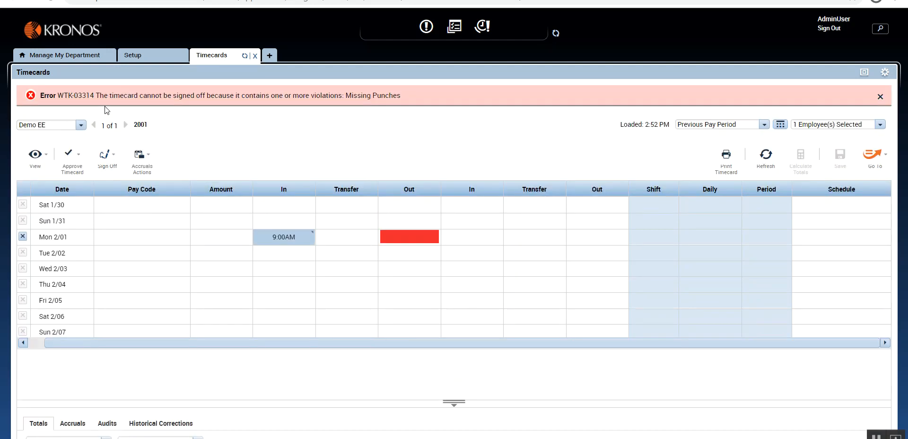
mouse_move(279, 104)
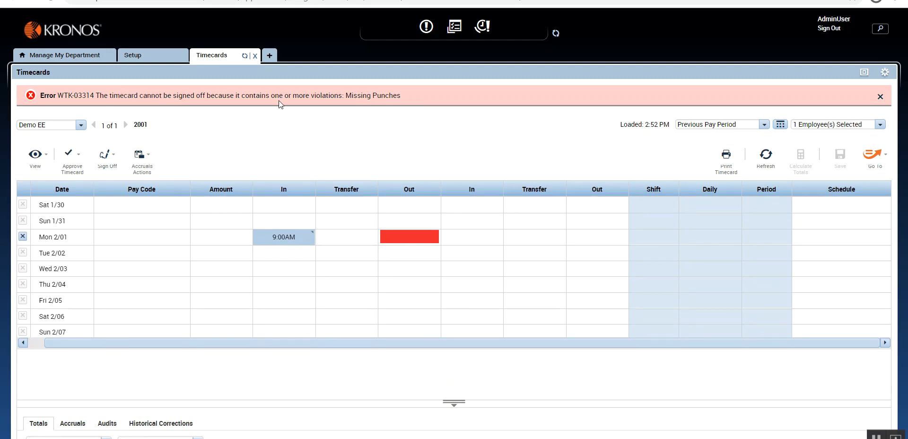
click(879, 96)
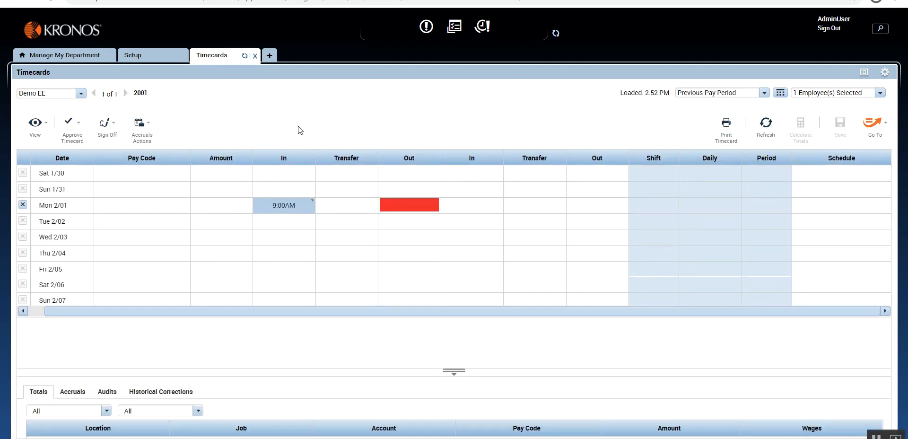
- Recheck the missing out-punch on the timecard, then return to the Demo pay rule setup
click(408, 205)
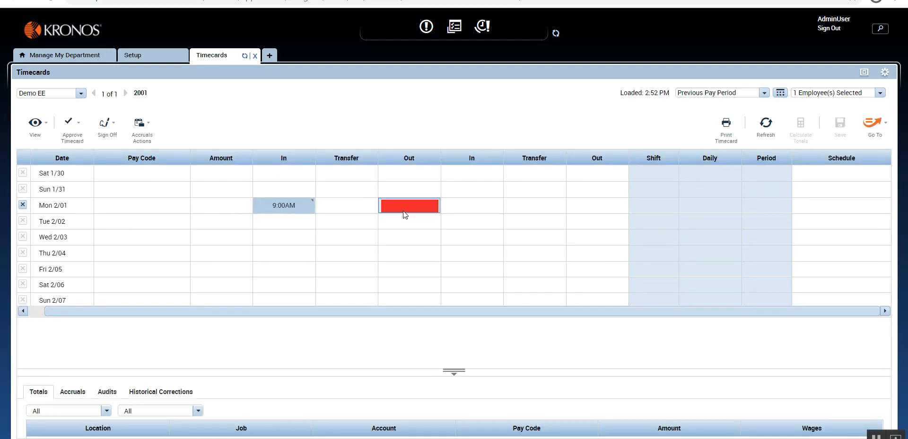
mouse_move(405, 212)
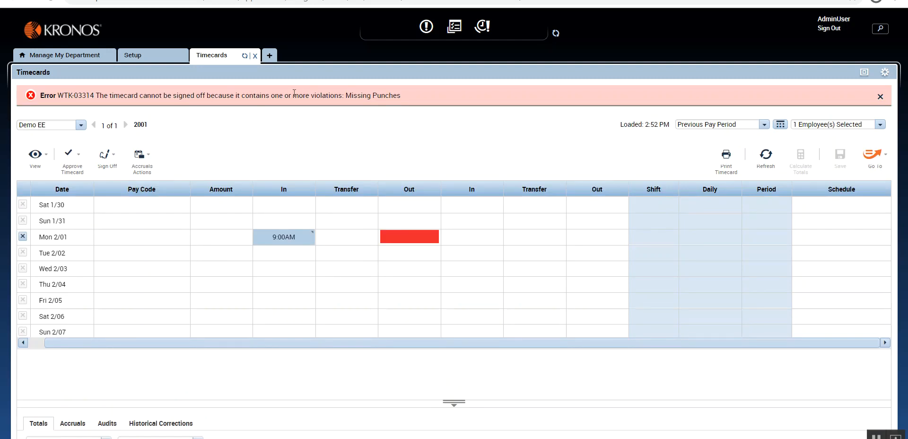
mouse_move(381, 111)
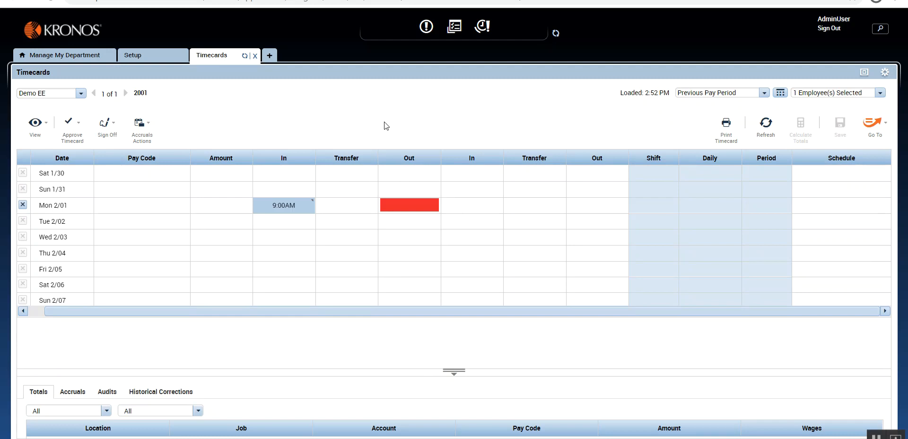
click(221, 252)
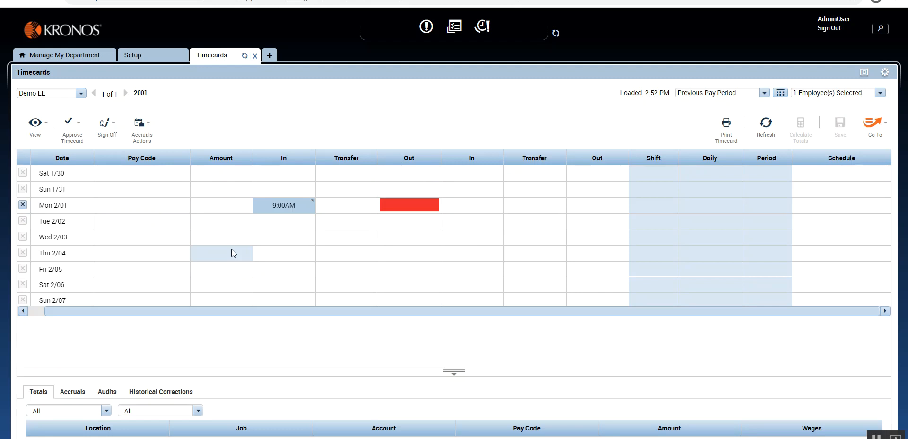
click(346, 205)
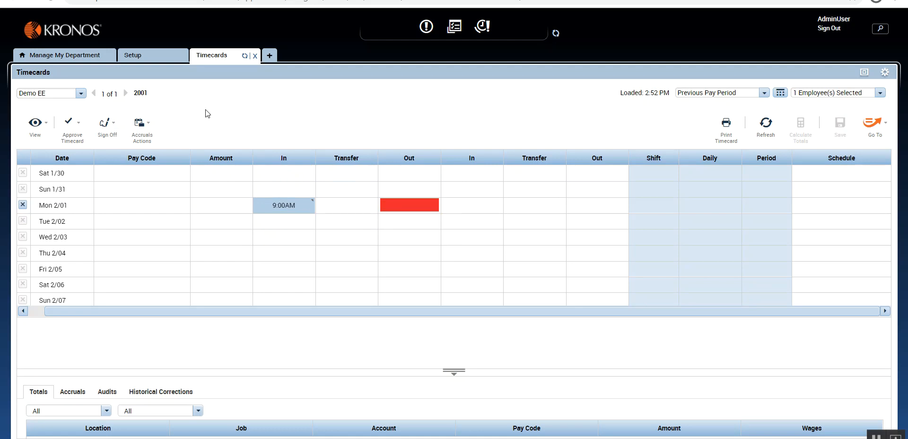
click(133, 55)
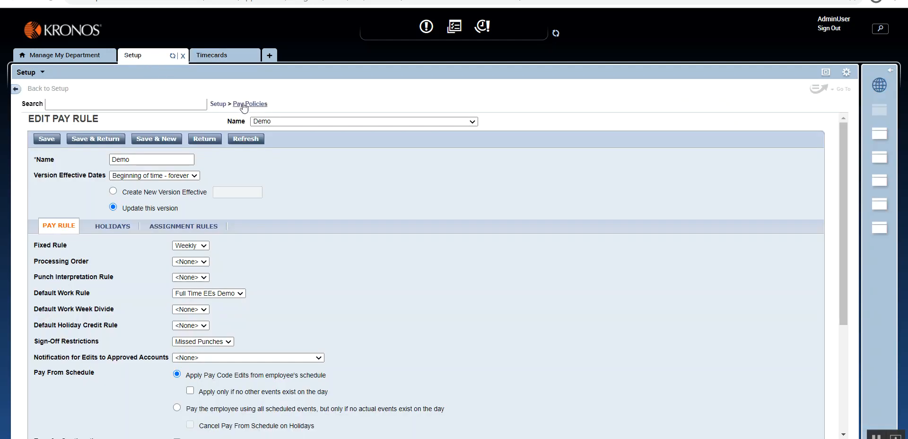
- Add Unexcused Absences to the Missed Punches restriction and switch to Demo EE's timecard
click(250, 103)
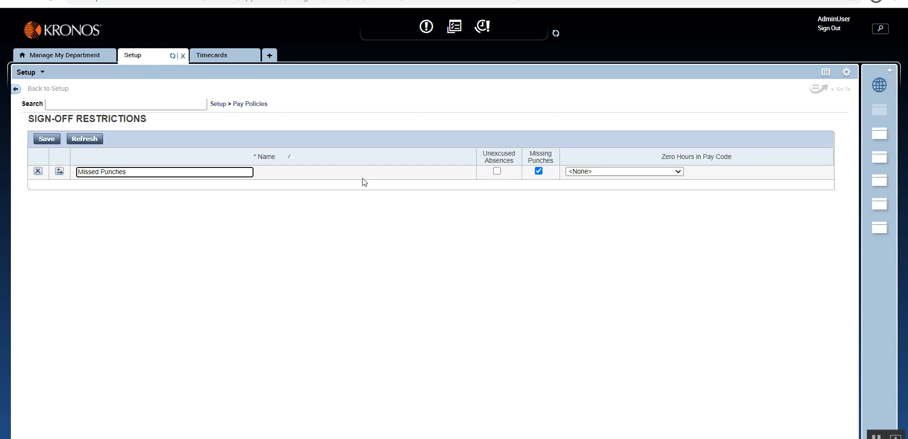
click(496, 171)
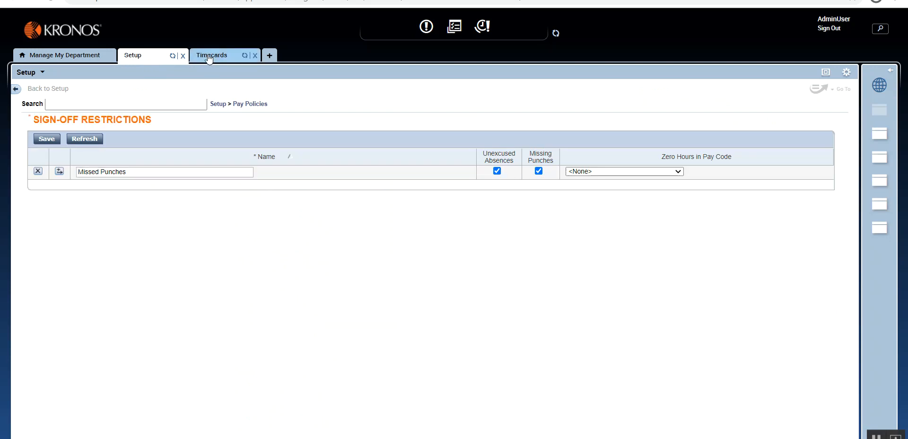
click(211, 55)
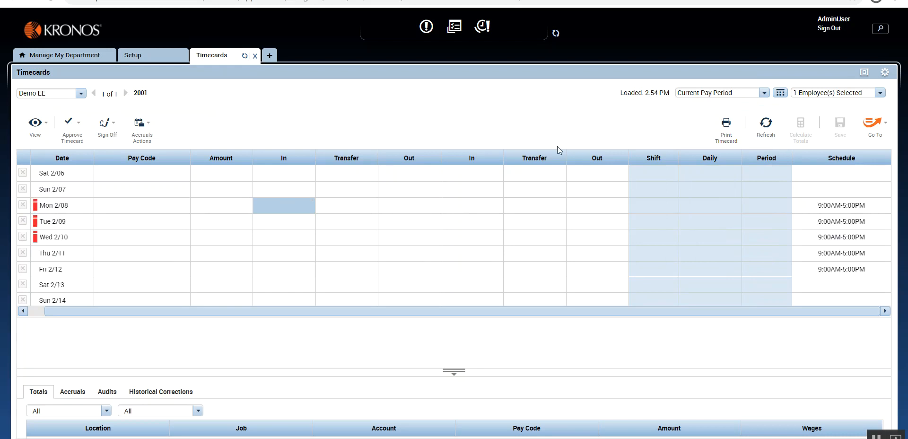
mouse_move(228, 110)
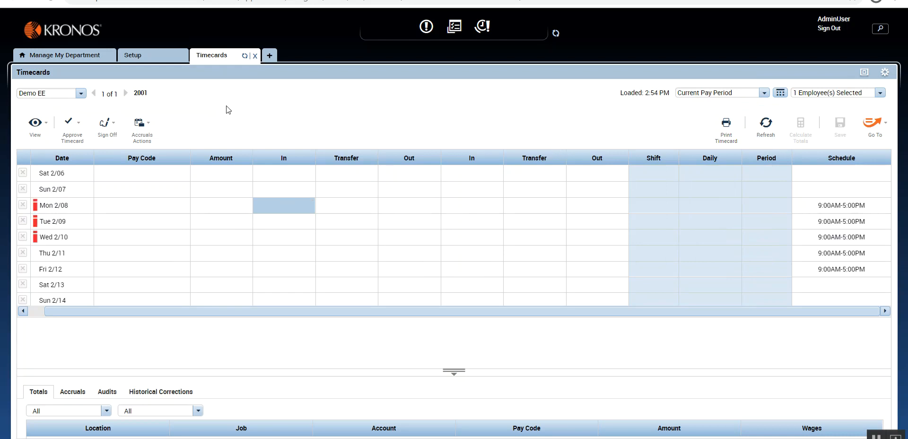
- Review the flagged timecard days, finding Mon 2/08 is an Unexcused Absence, then view Sign-Off Restrictions
click(133, 55)
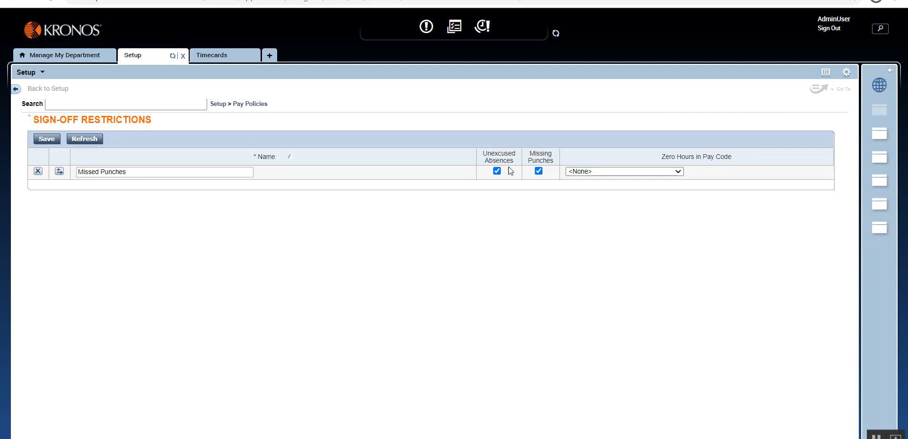
mouse_move(227, 74)
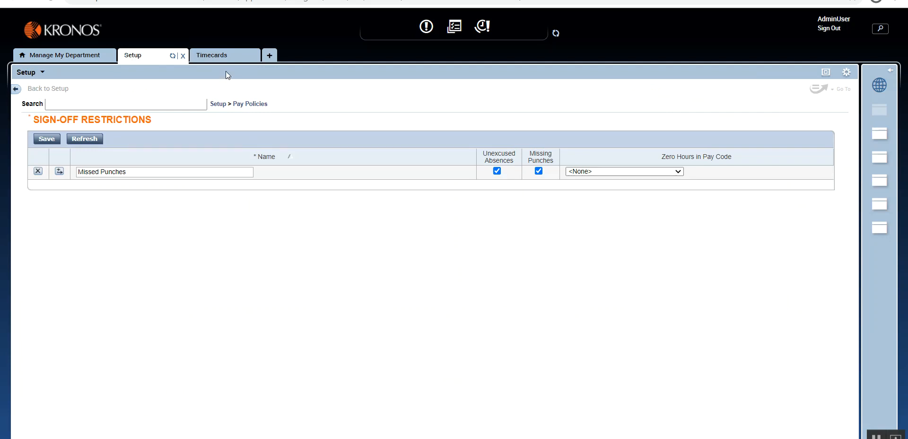
click(212, 55)
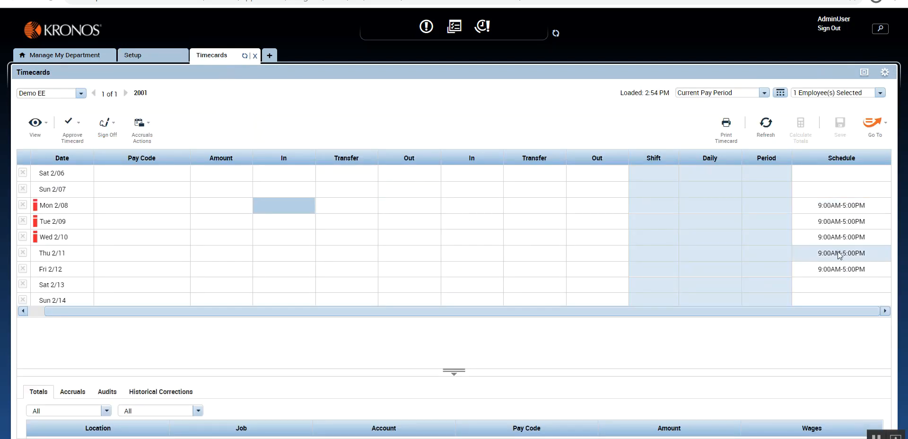
click(471, 189)
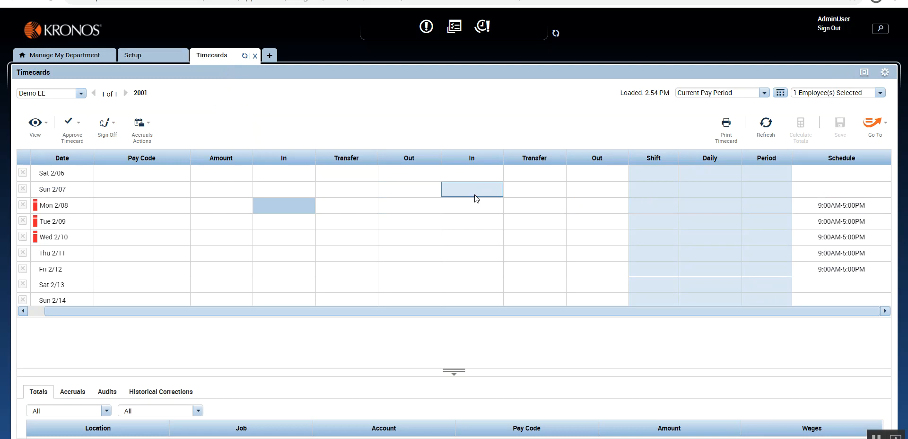
click(283, 205)
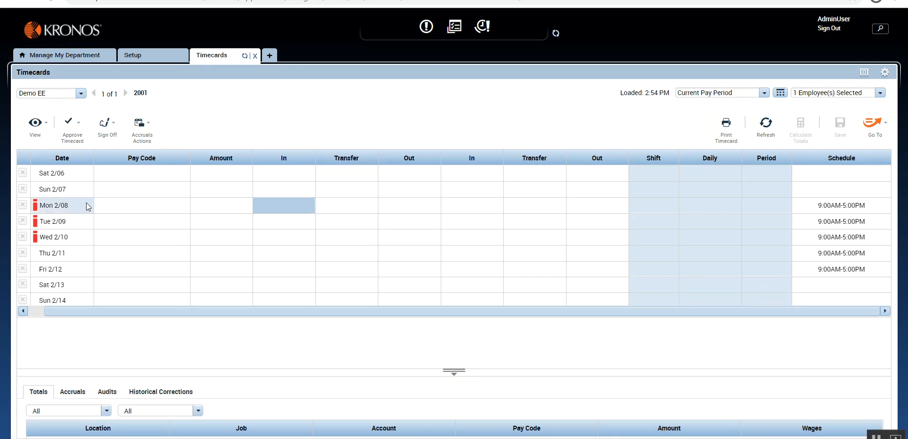
mouse_move(78, 226)
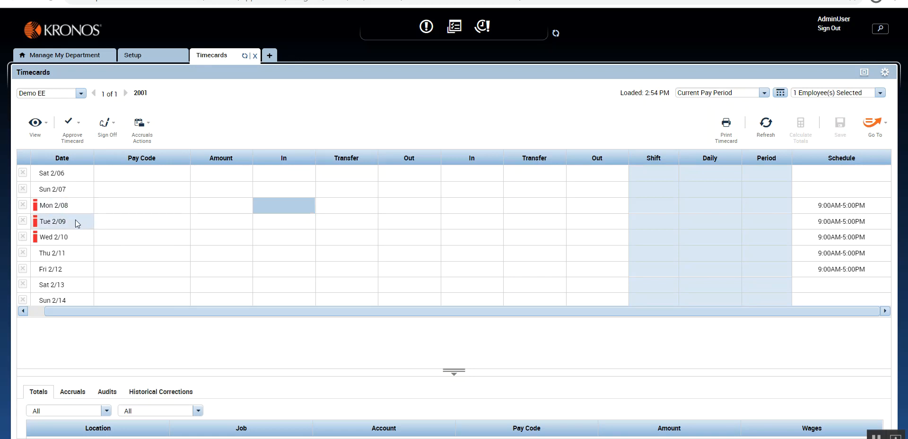
click(283, 205)
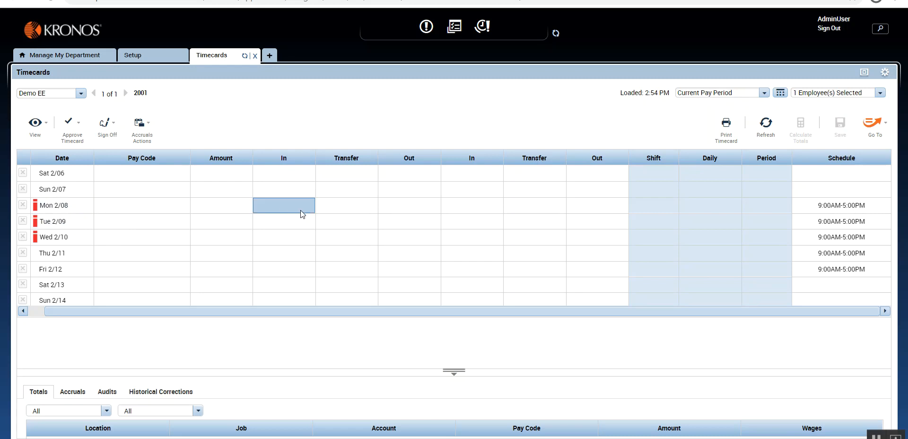
click(346, 237)
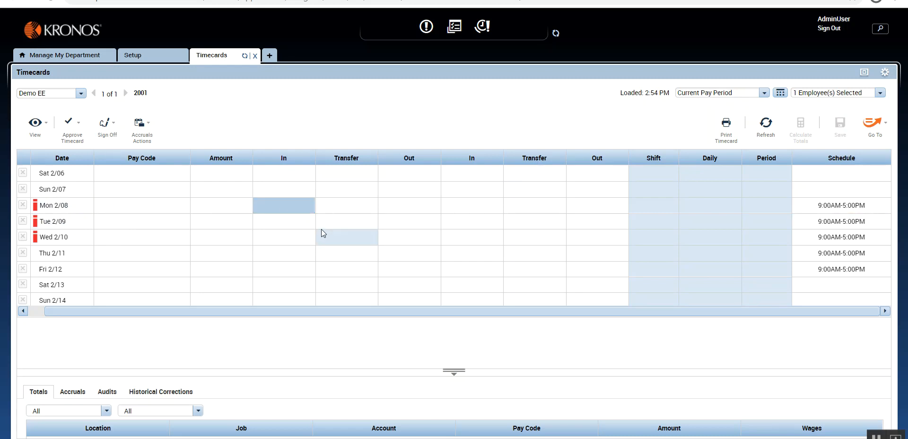
click(284, 205)
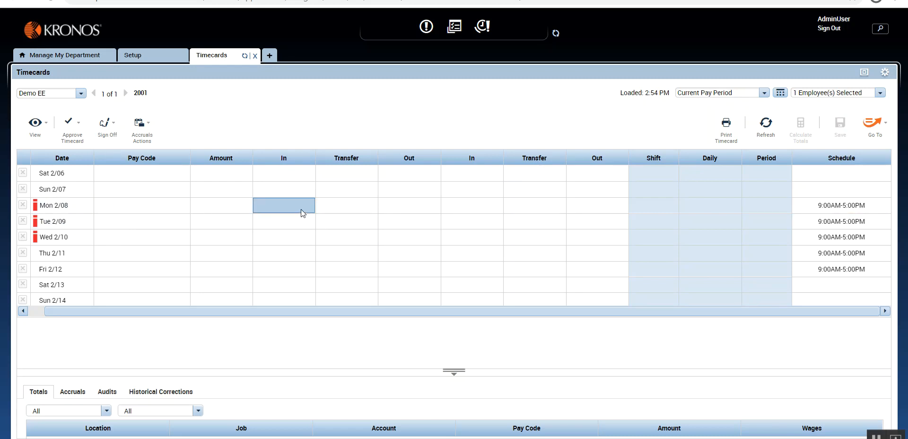
click(228, 205)
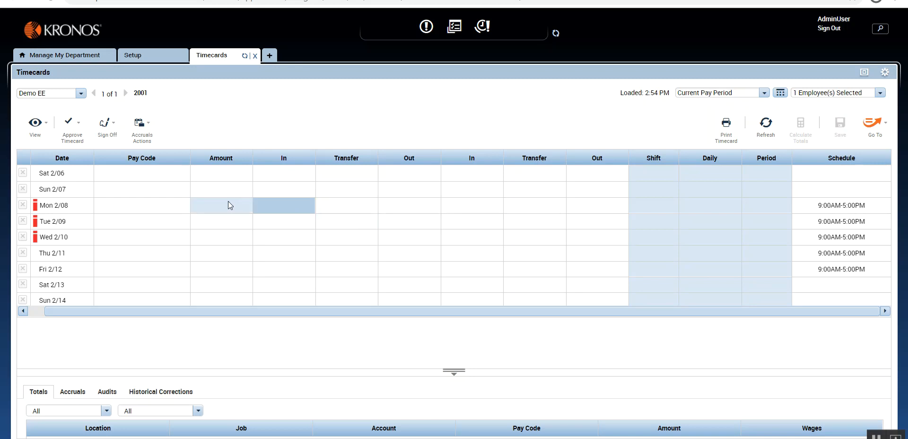
click(283, 205)
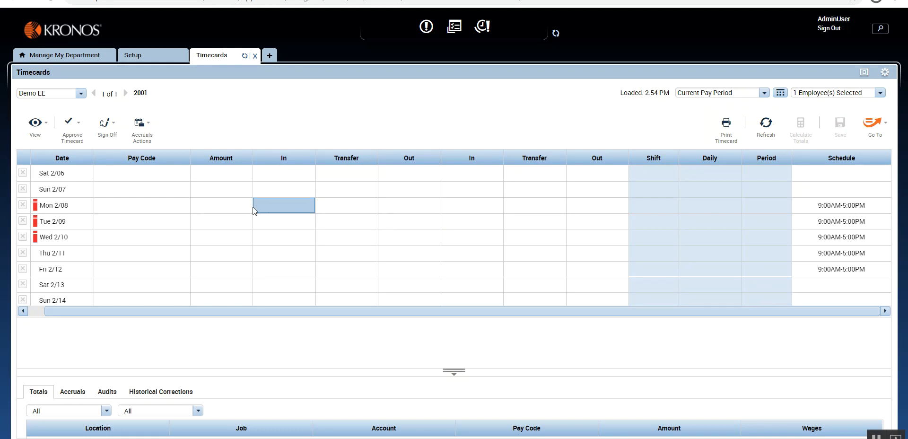
click(142, 205)
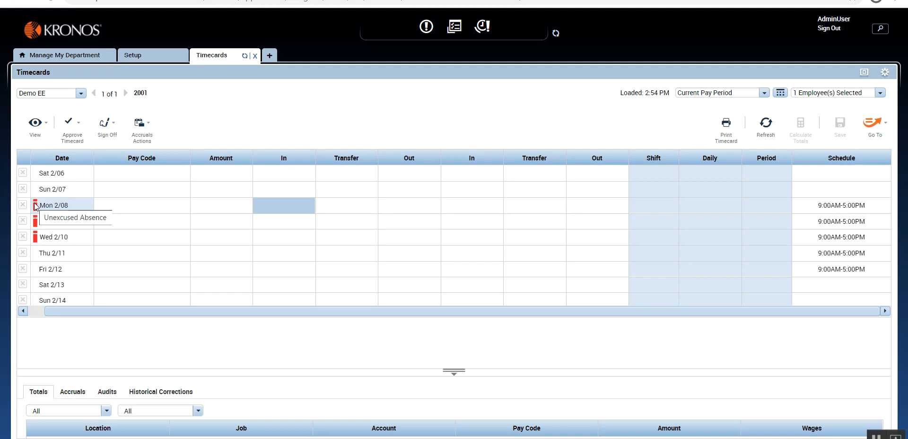
click(133, 54)
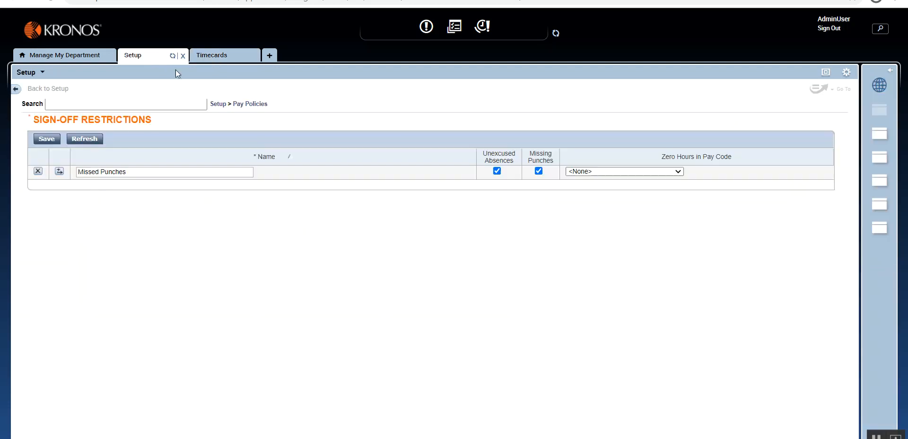
mouse_move(495, 148)
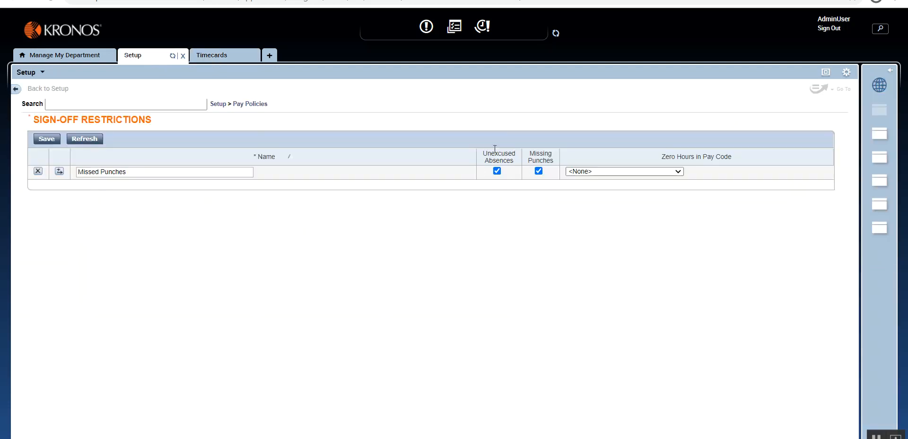
mouse_move(252, 87)
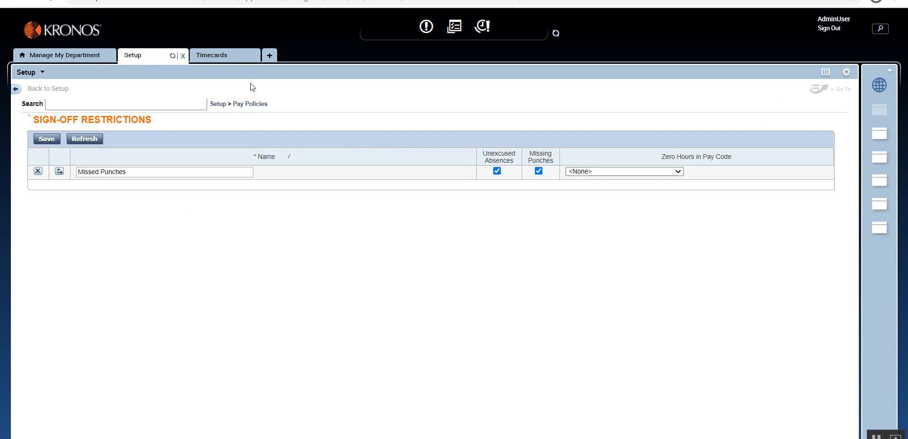
- Return to Demo EE's timecard and inspect the flagged Mon 2/08–Wed 2/10 days
click(212, 55)
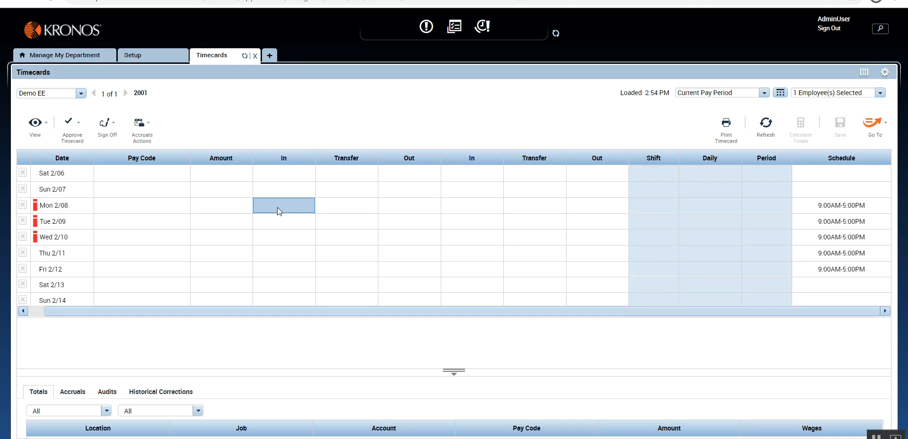
click(409, 189)
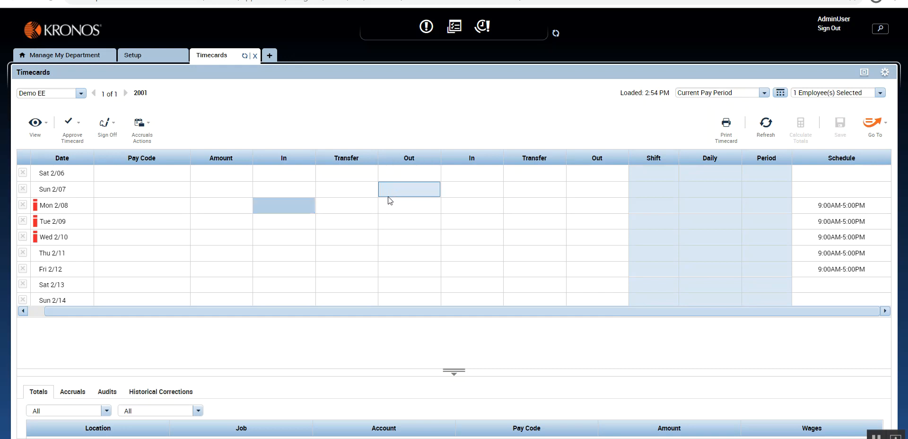
click(409, 205)
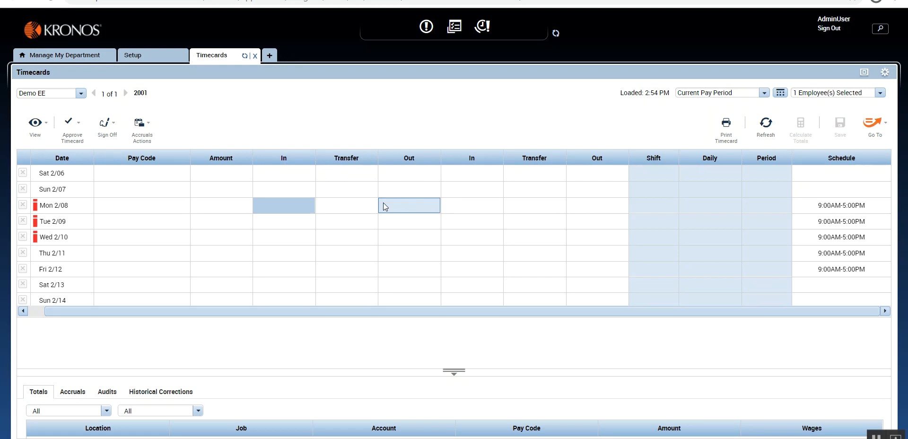
click(283, 236)
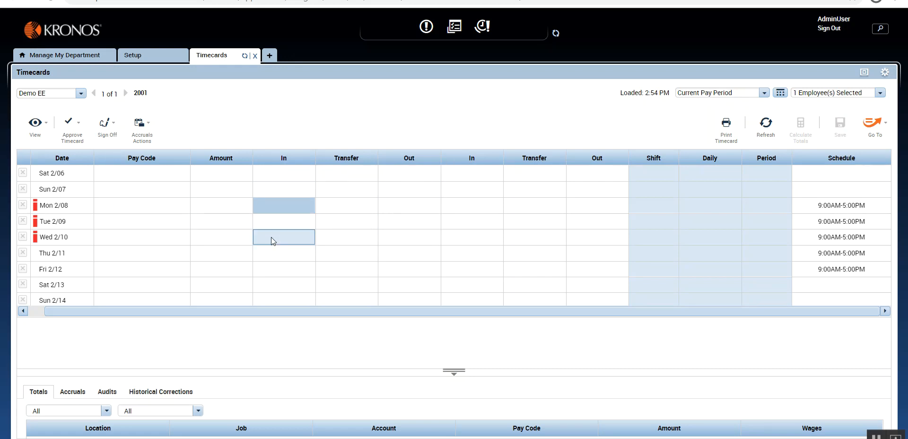
click(346, 190)
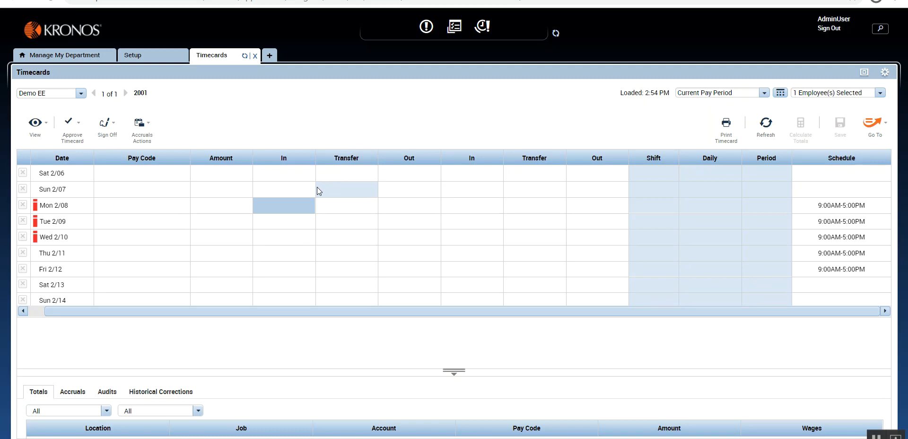
click(283, 205)
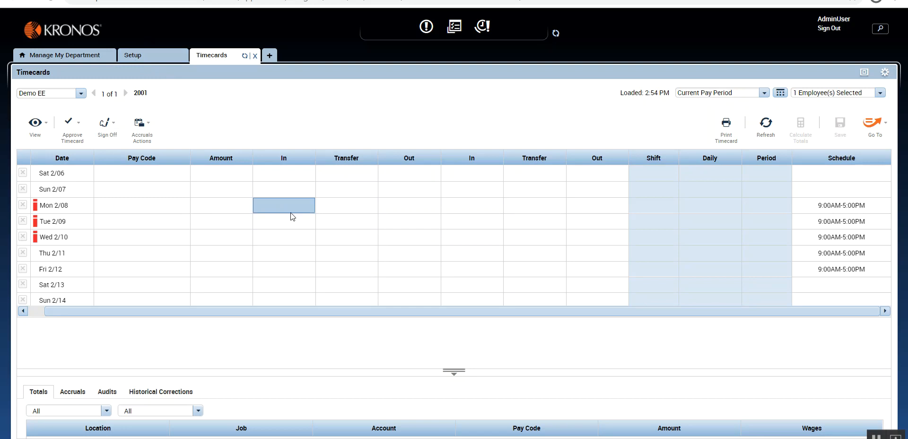
click(283, 253)
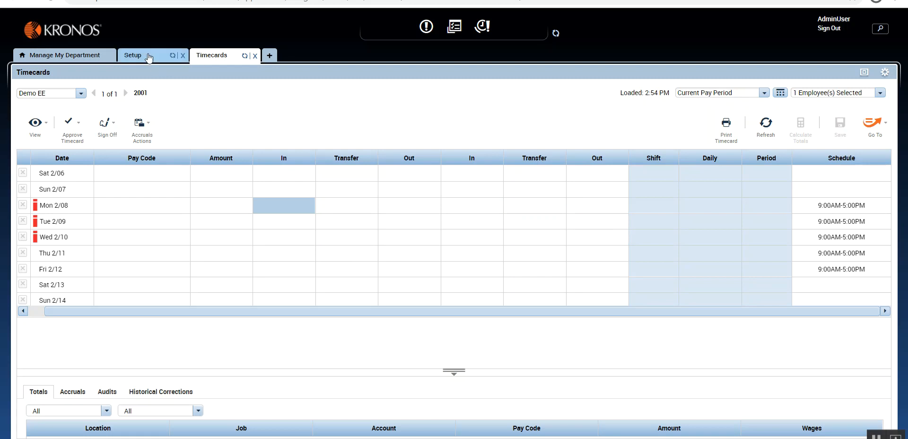
click(132, 56)
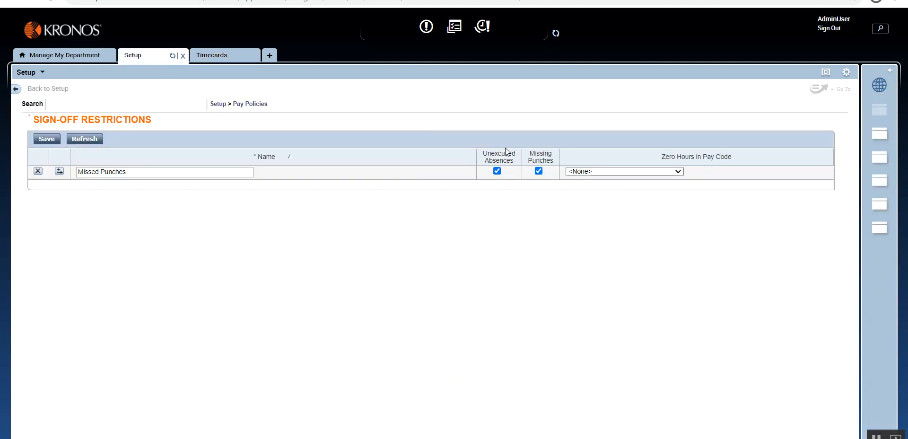
click(212, 55)
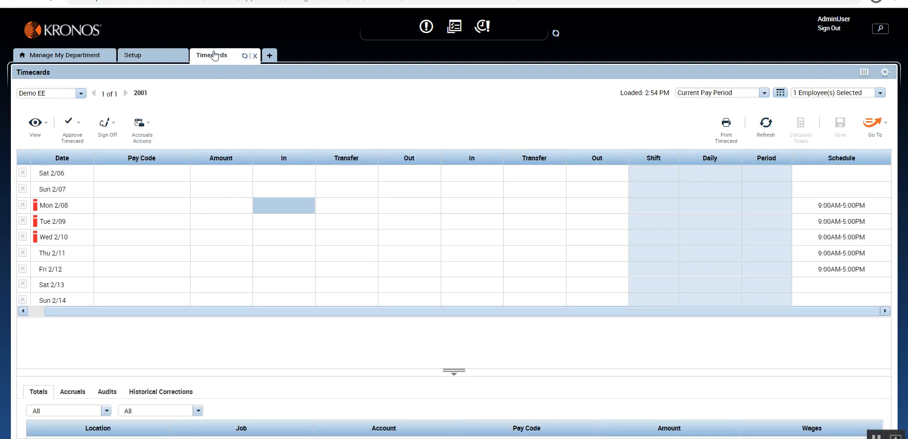
click(107, 126)
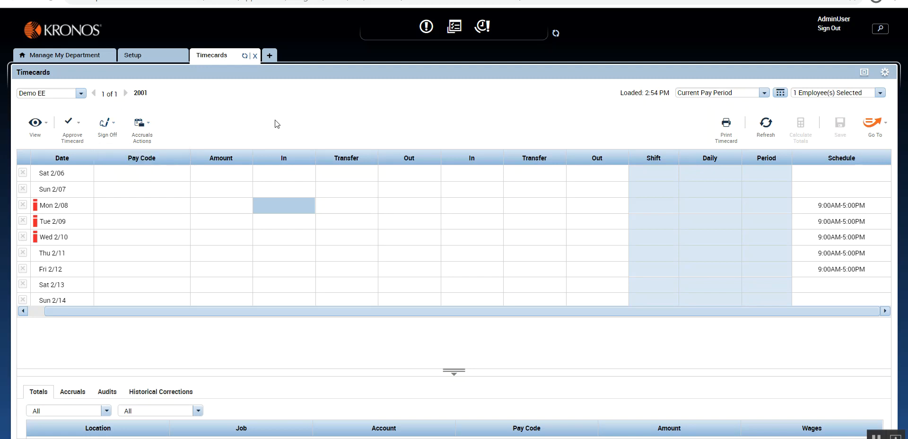
click(284, 205)
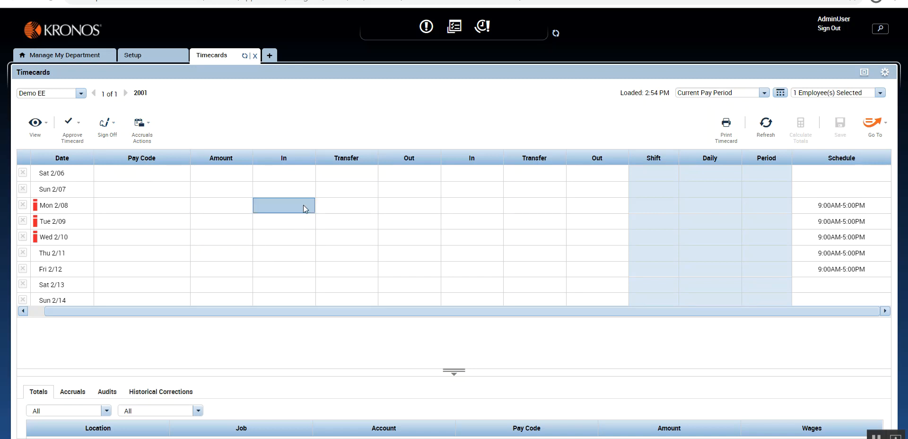
click(471, 206)
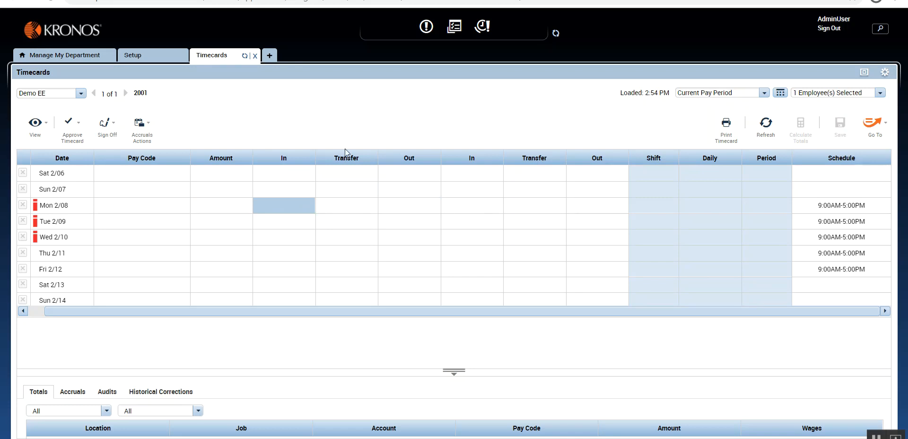
mouse_move(35, 205)
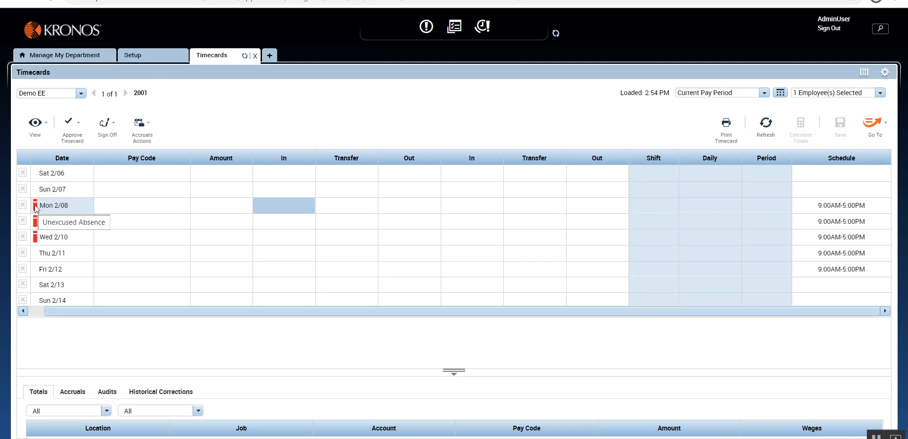
mouse_move(70, 159)
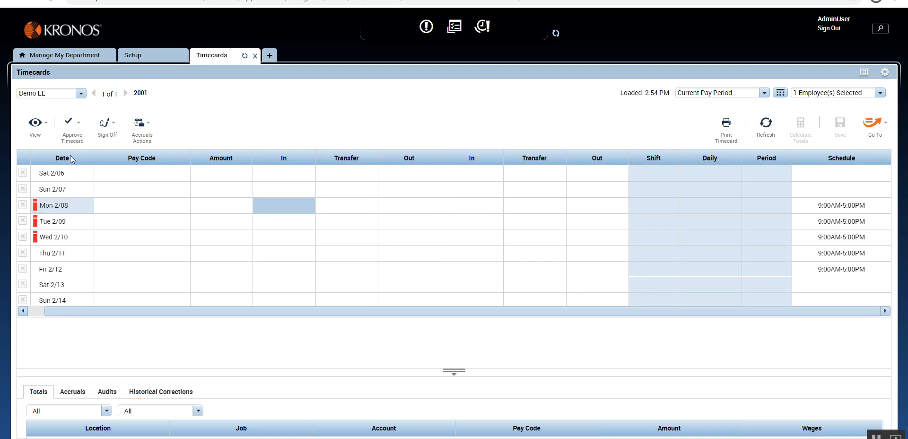
- Show Demo EE's previous pay period, enter a 6:00PM punch, and calculate totals
click(763, 92)
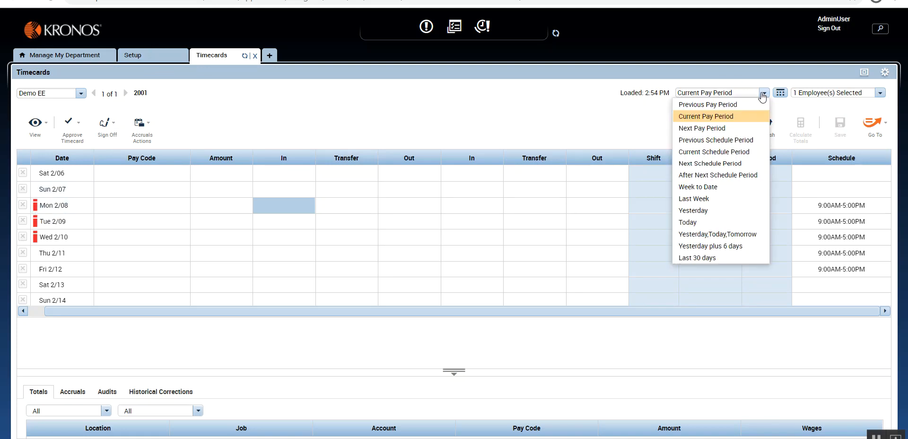
mouse_move(718, 105)
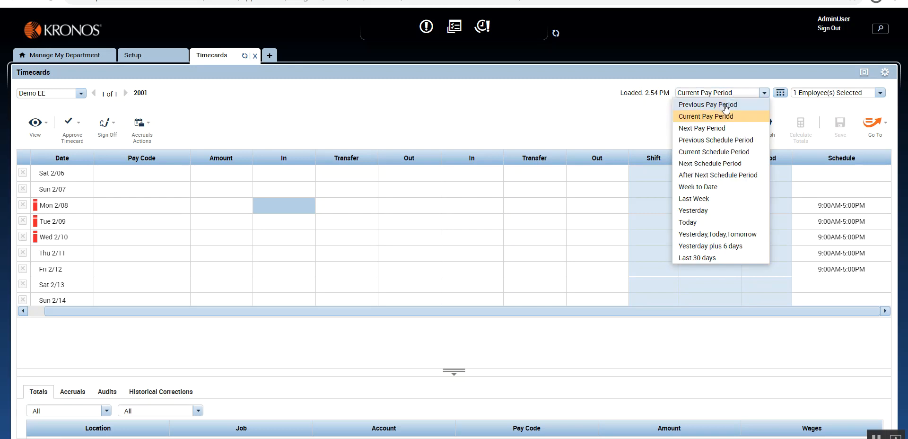
click(707, 104)
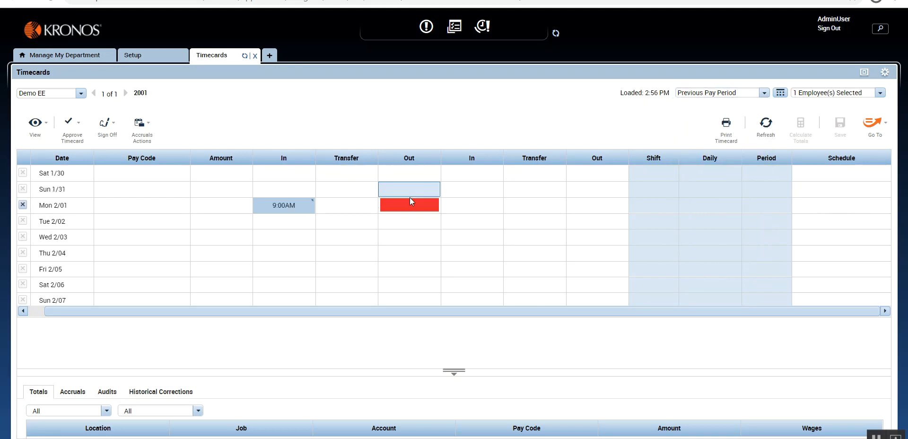
click(133, 55)
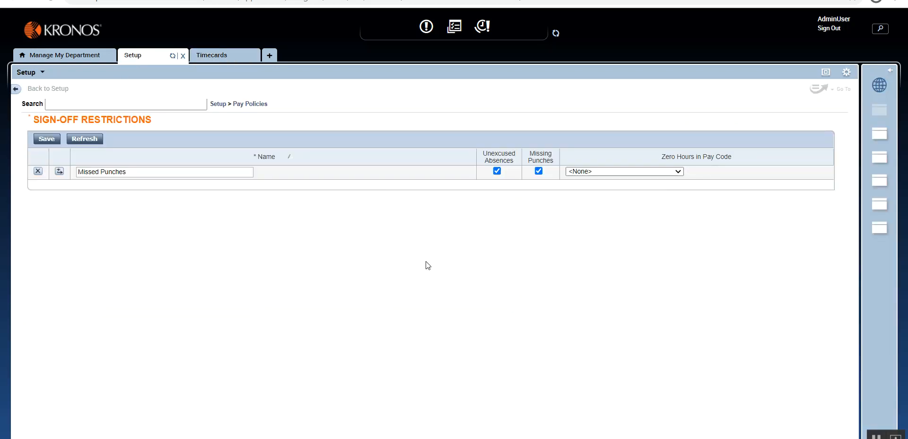
click(212, 55)
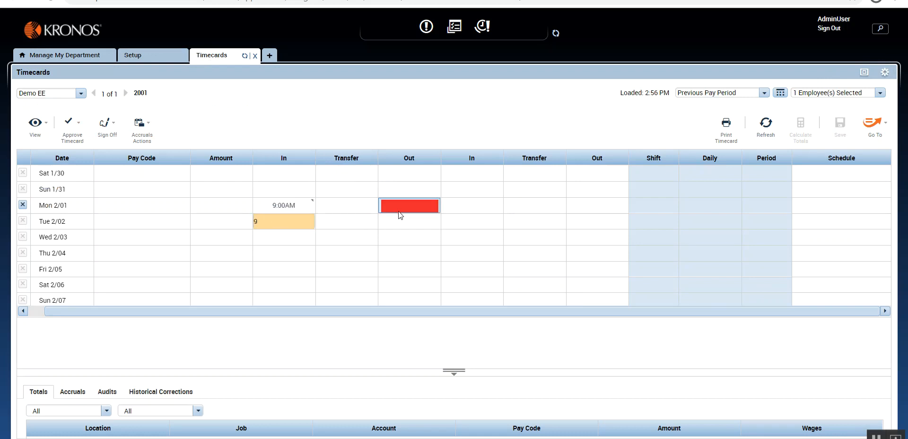
text(6p)
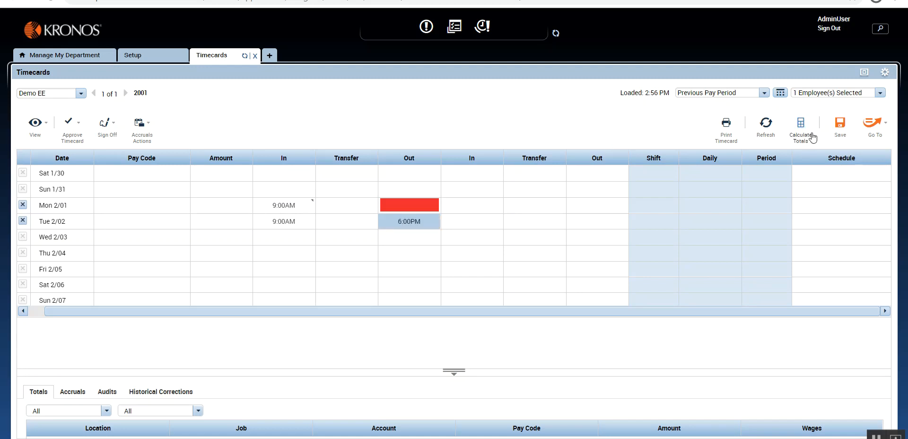
click(800, 123)
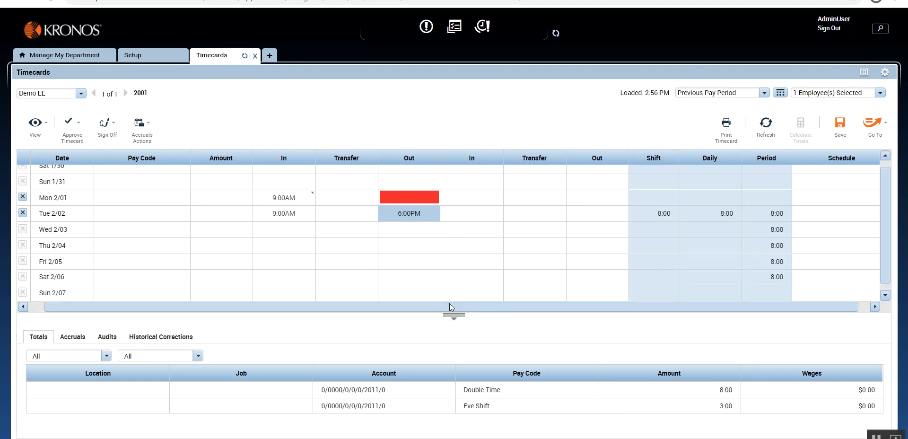
- Return to the Sign-Off Restrictions setup page to review the Missed Punches restriction
click(134, 55)
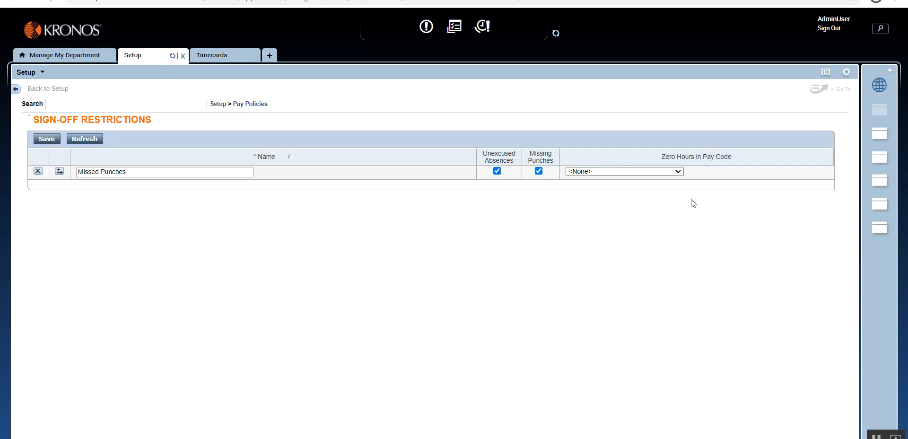
mouse_move(439, 201)
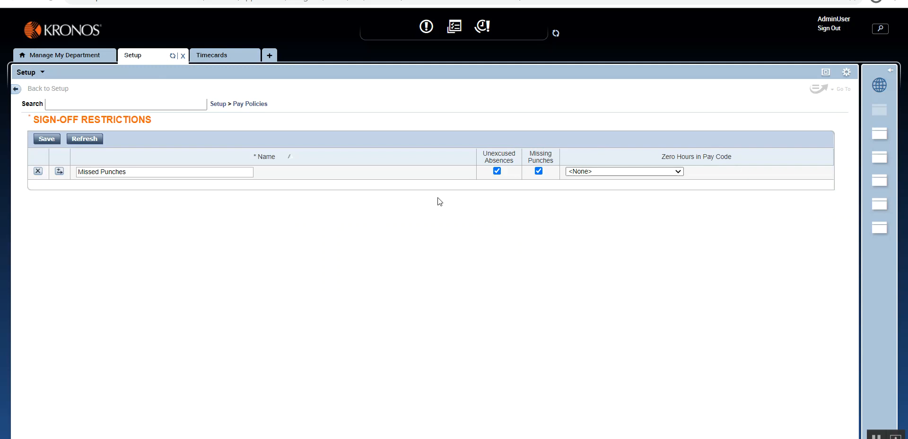
mouse_move(469, 199)
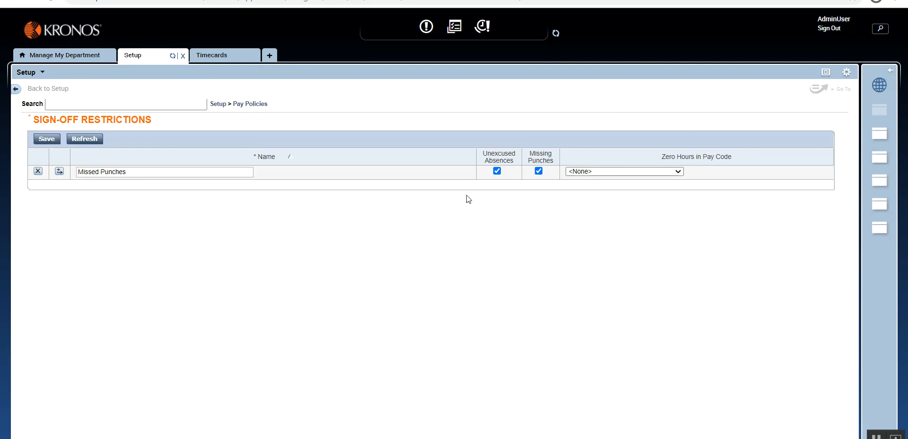
mouse_move(520, 172)
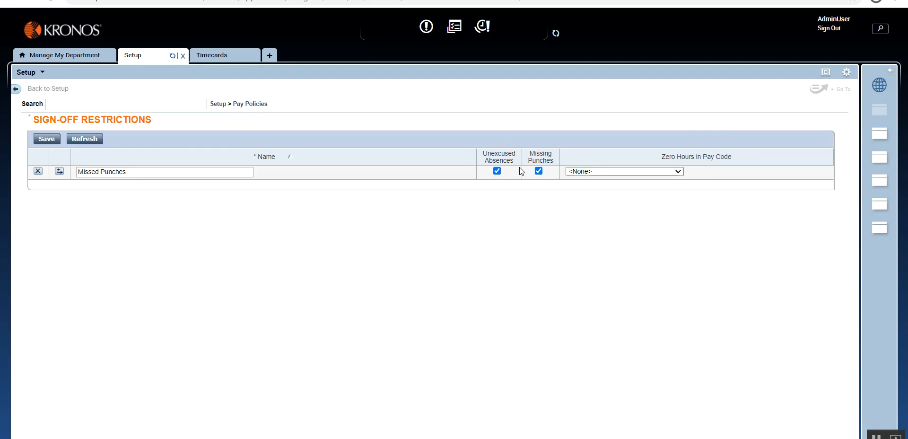
mouse_move(517, 184)
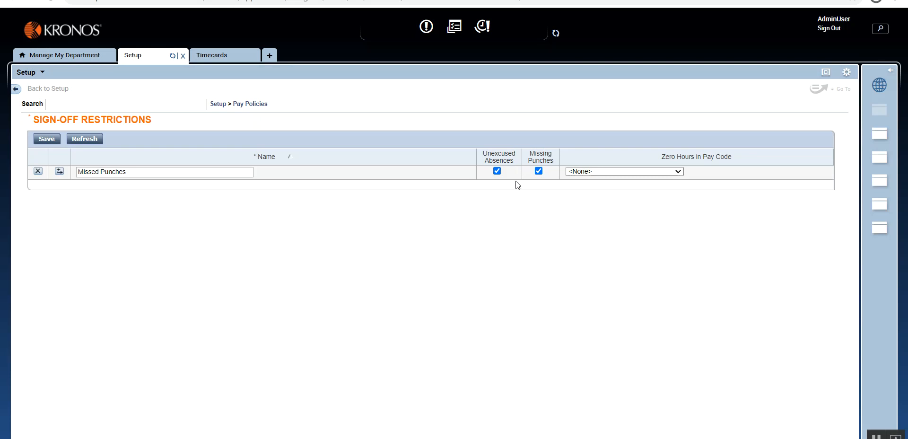
mouse_move(497, 200)
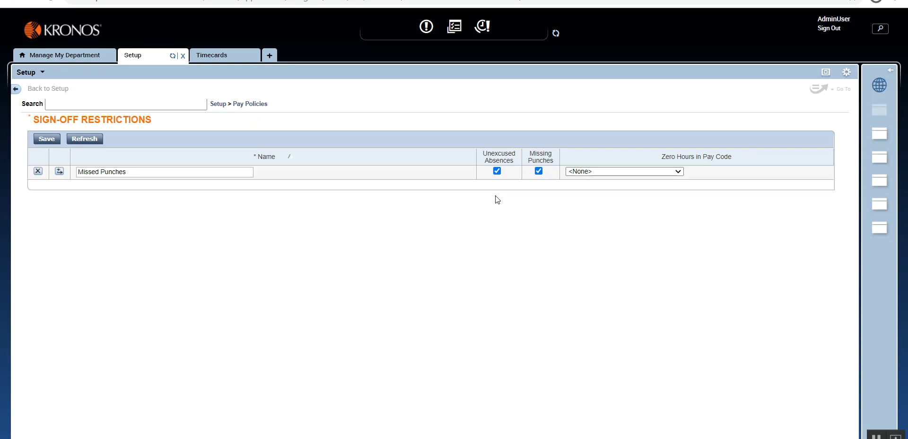
mouse_move(475, 190)
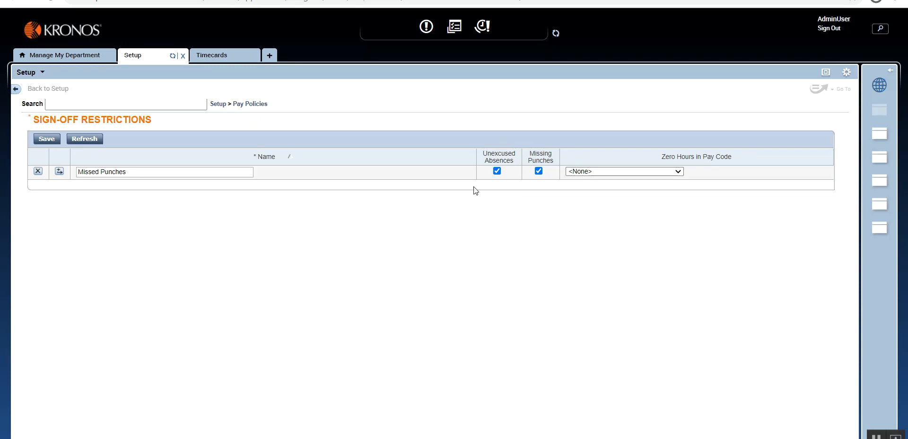
mouse_move(518, 178)
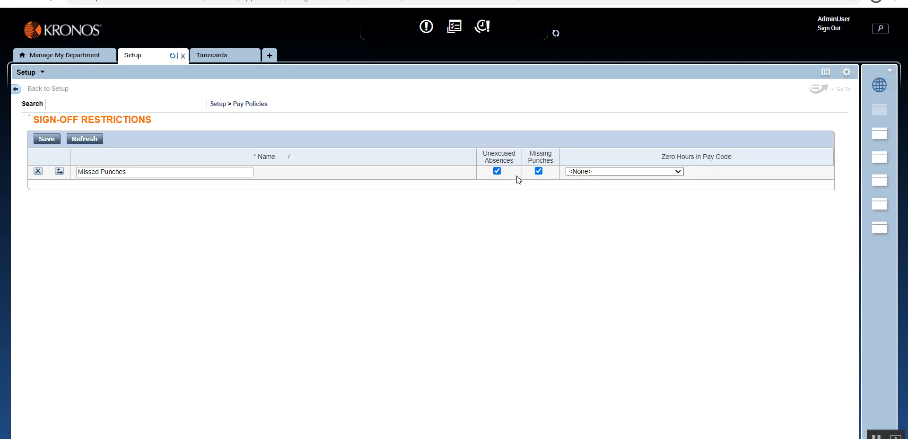
mouse_move(479, 186)
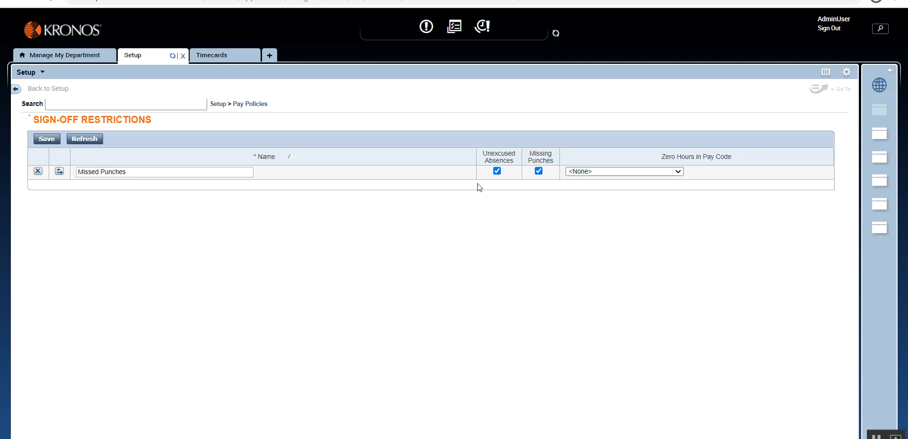
mouse_move(495, 185)
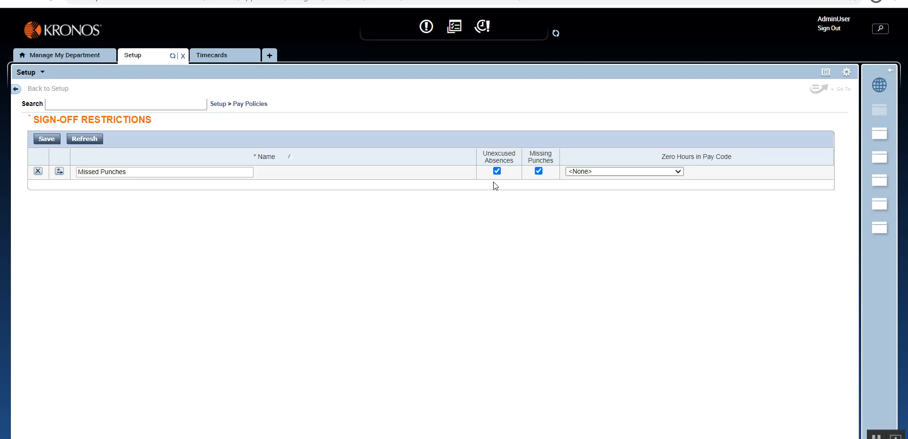
mouse_move(536, 227)
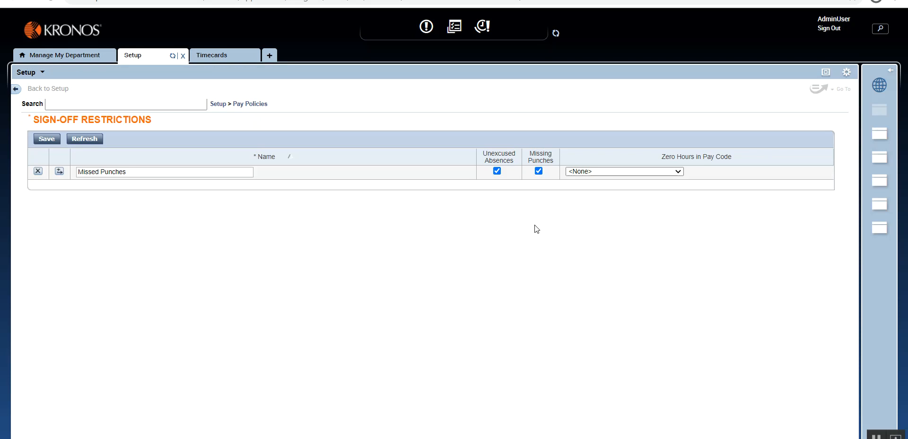
mouse_move(545, 197)
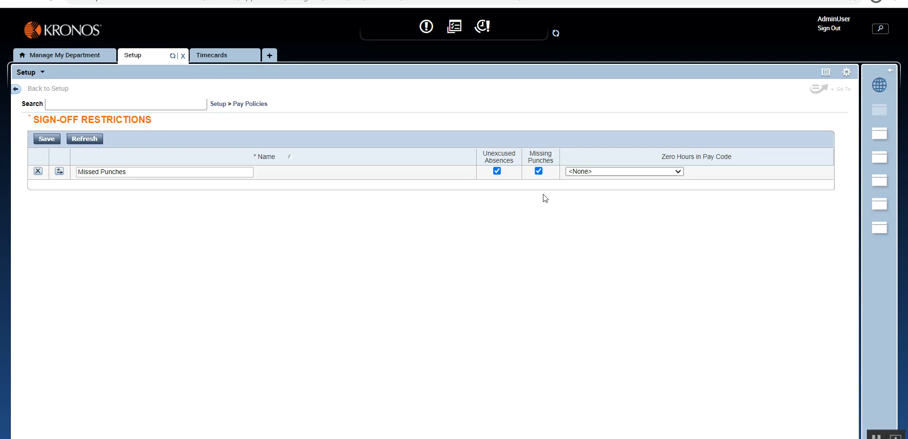
mouse_move(461, 222)
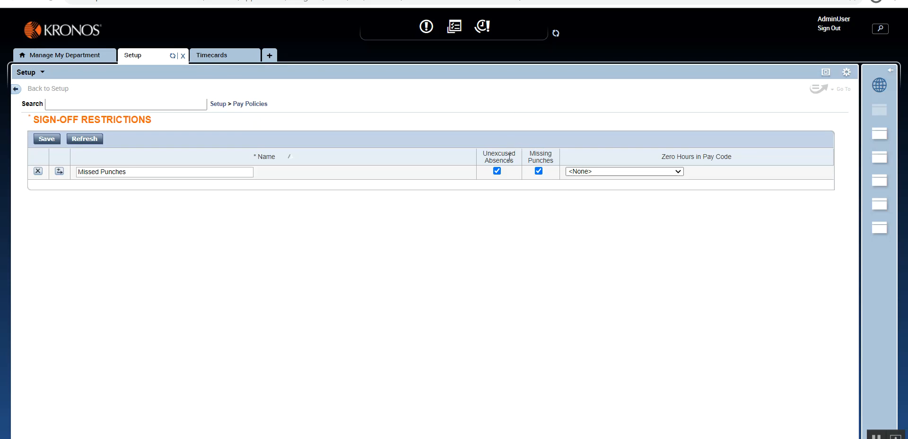
mouse_move(513, 170)
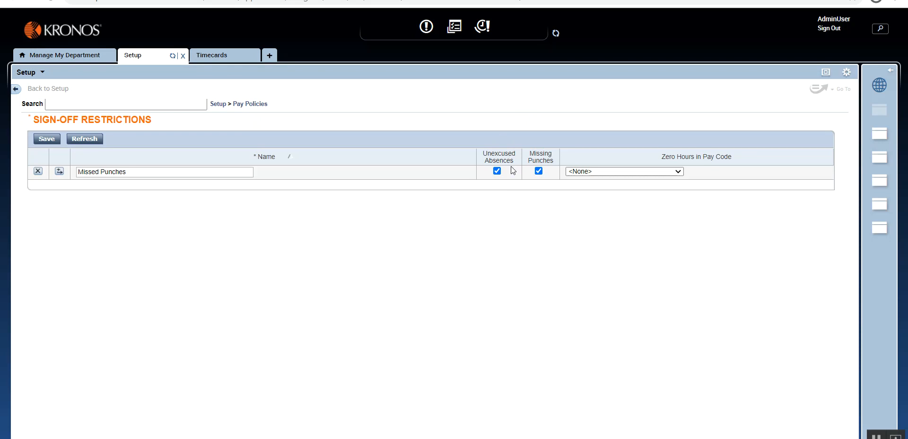
mouse_move(525, 186)
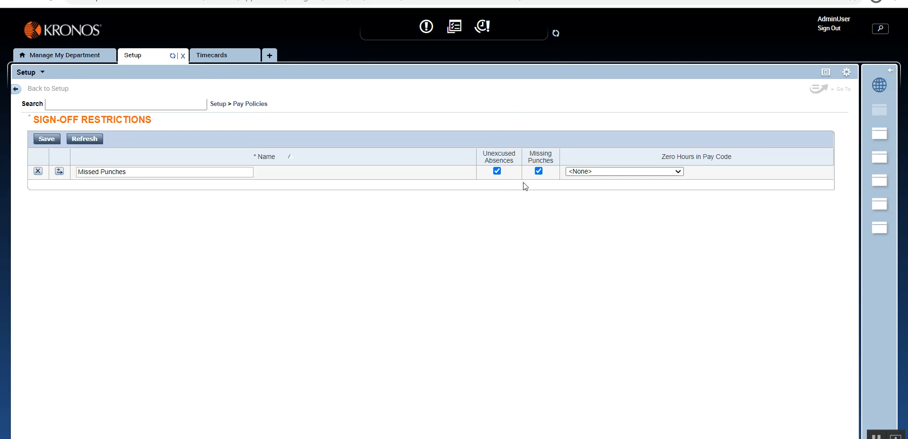
mouse_move(510, 210)
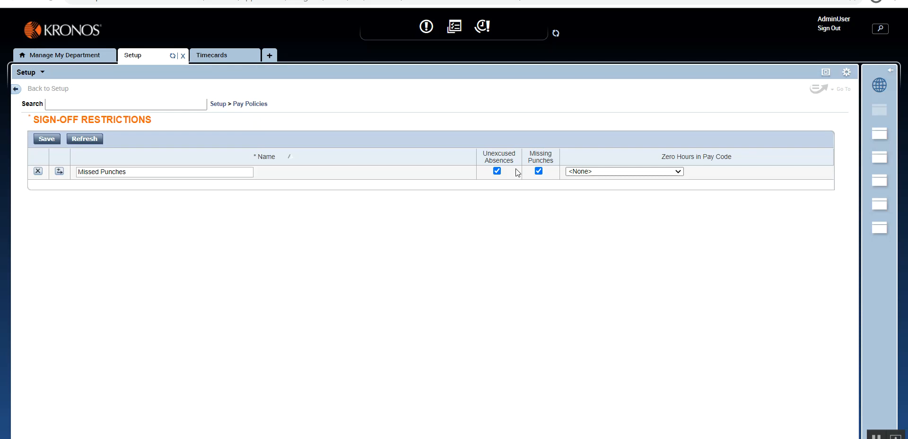
mouse_move(515, 181)
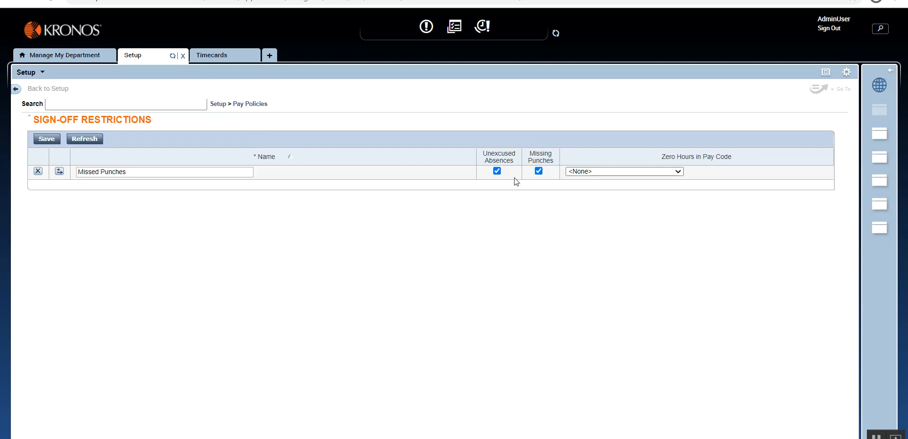
mouse_move(483, 127)
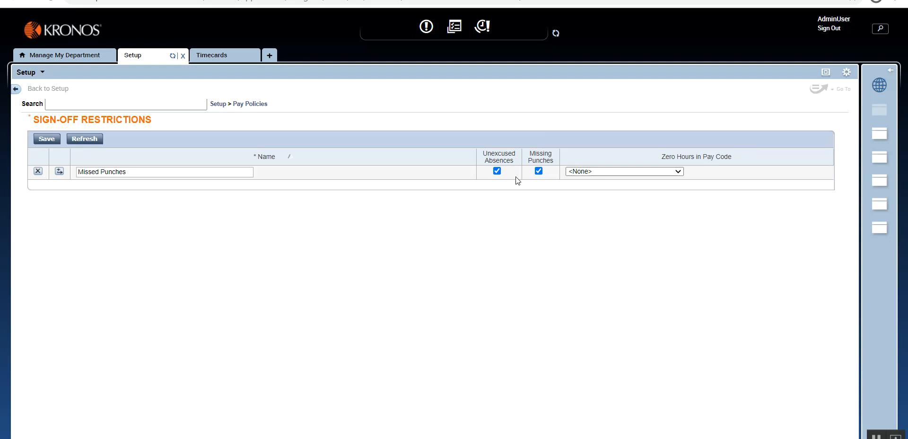
mouse_move(515, 187)
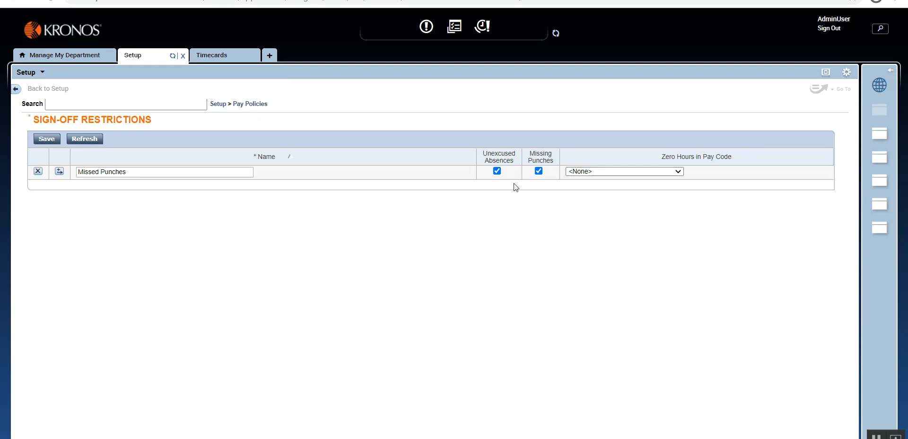
mouse_move(514, 207)
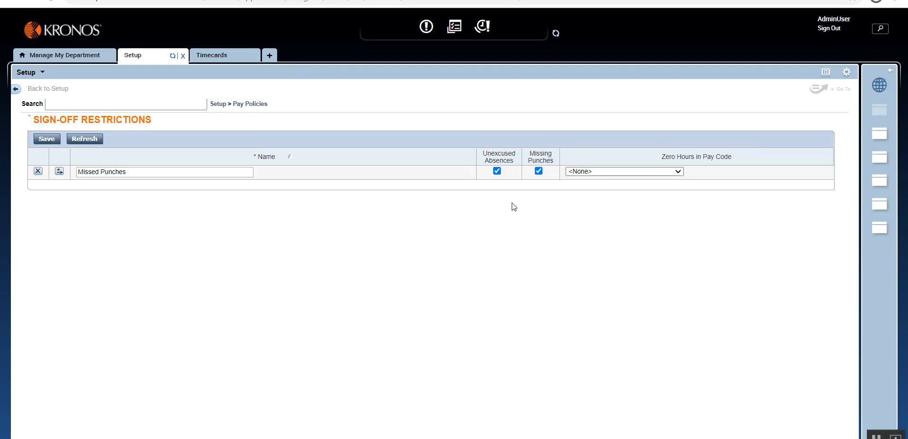
mouse_move(391, 185)
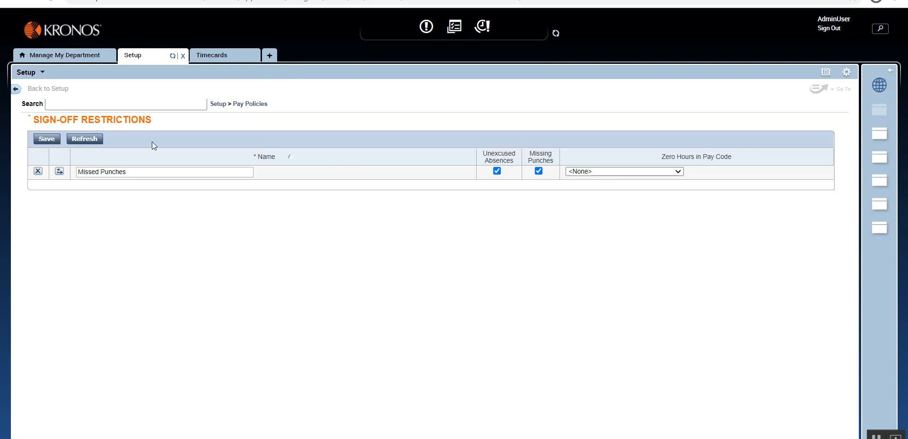
mouse_move(505, 201)
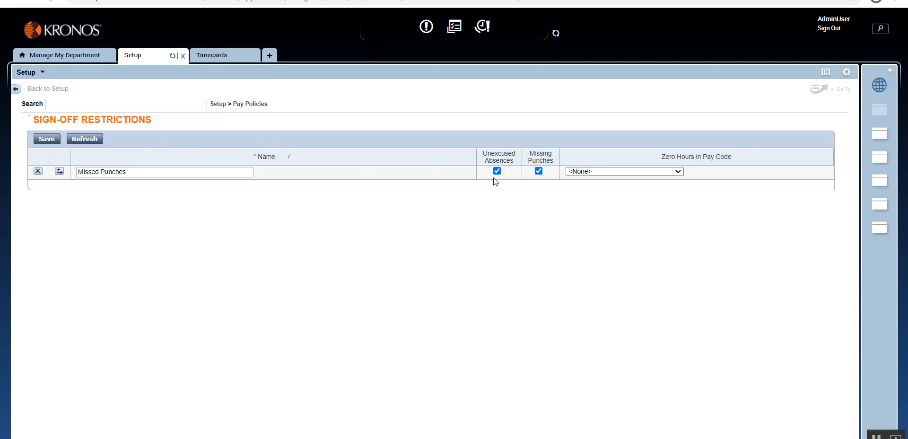
mouse_move(286, 98)
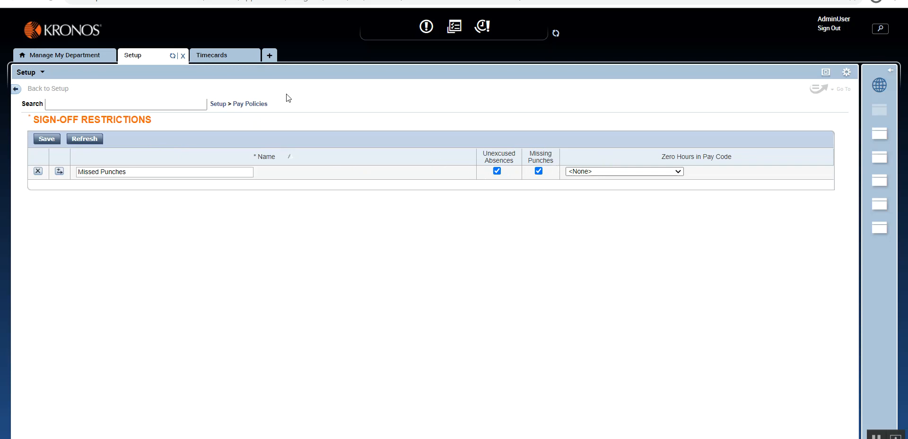
- Switch back to Demo EE's previous-period timecard showing Mon 2/01's missing out punch
click(211, 55)
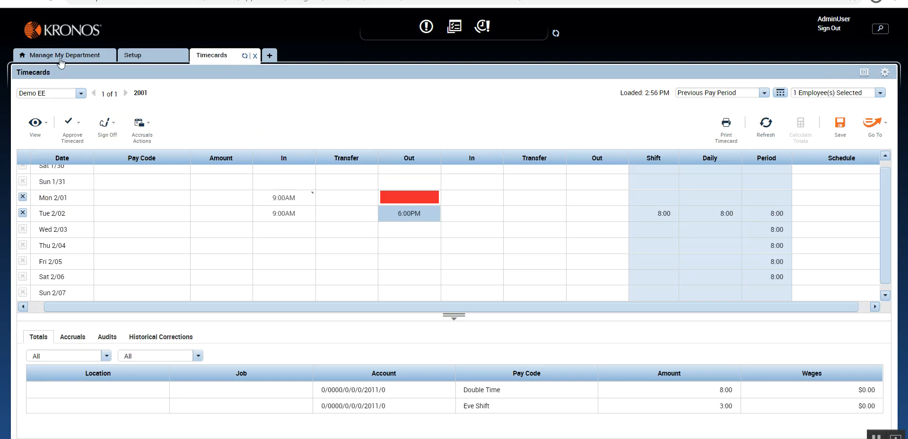
mouse_move(244, 114)
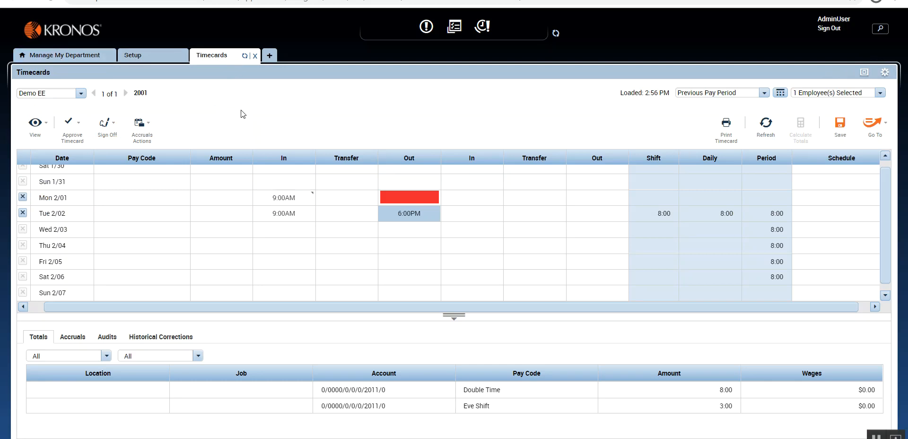
mouse_move(318, 156)
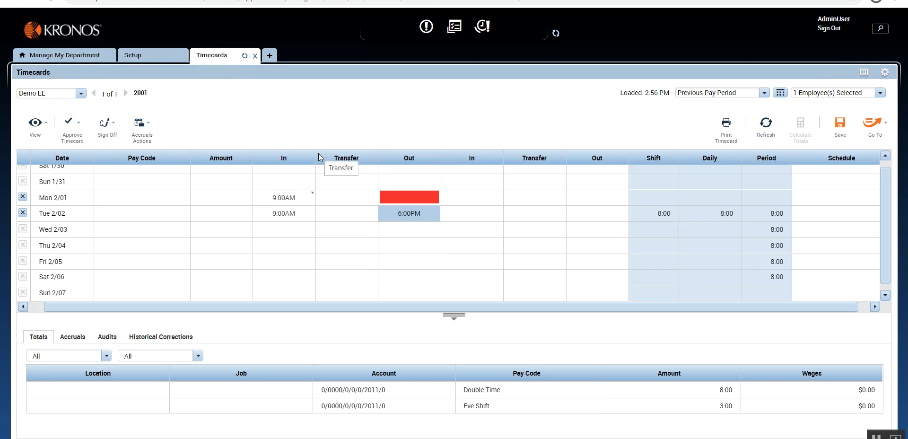
- Reopen the Sign-Off Restrictions setup page showing the Missed Punches restriction
click(134, 55)
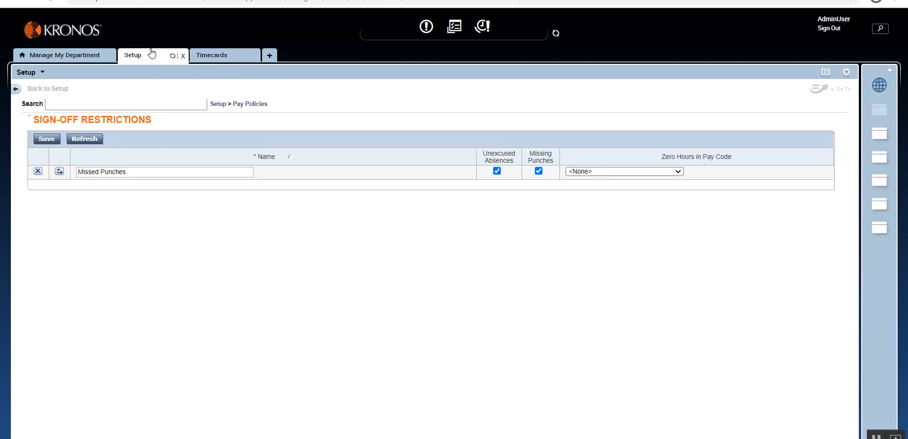
mouse_move(181, 149)
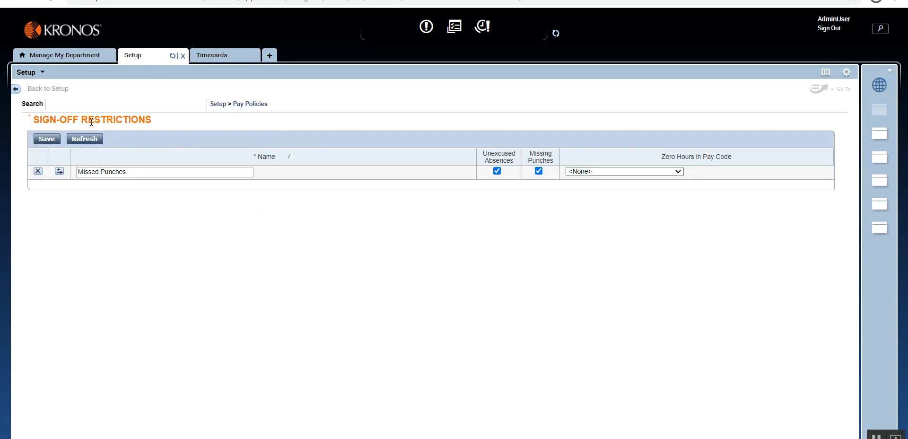
mouse_move(190, 141)
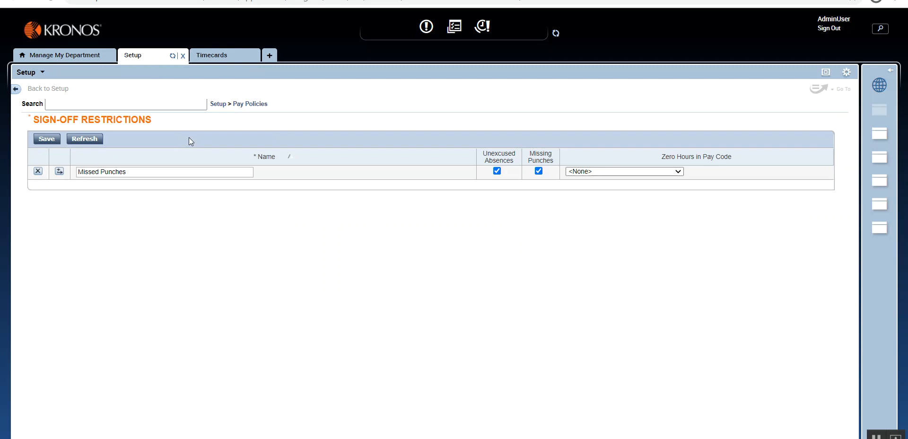
mouse_move(713, 382)
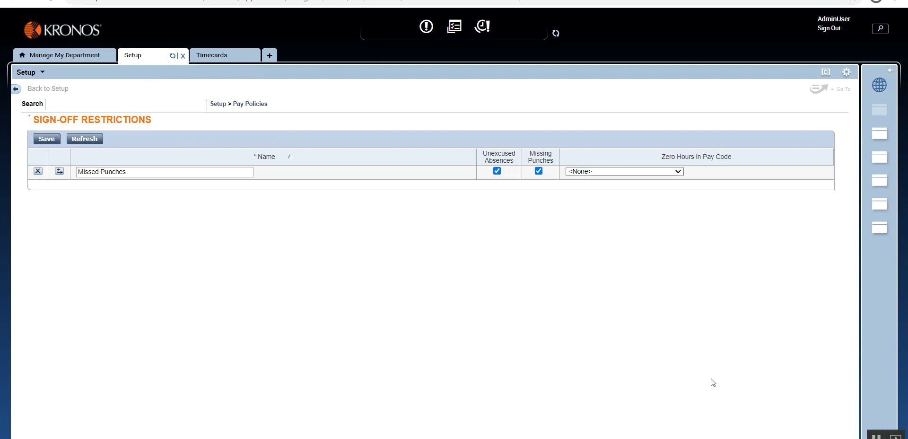